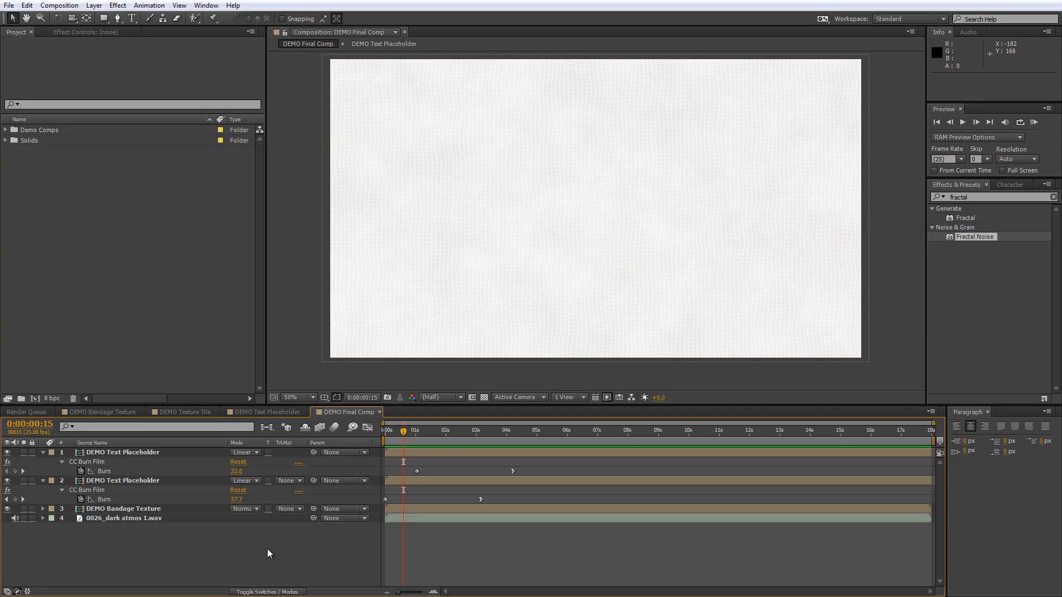
Create a new HDTV 1080 25 composition named 'Bandage Texture'
key(home)
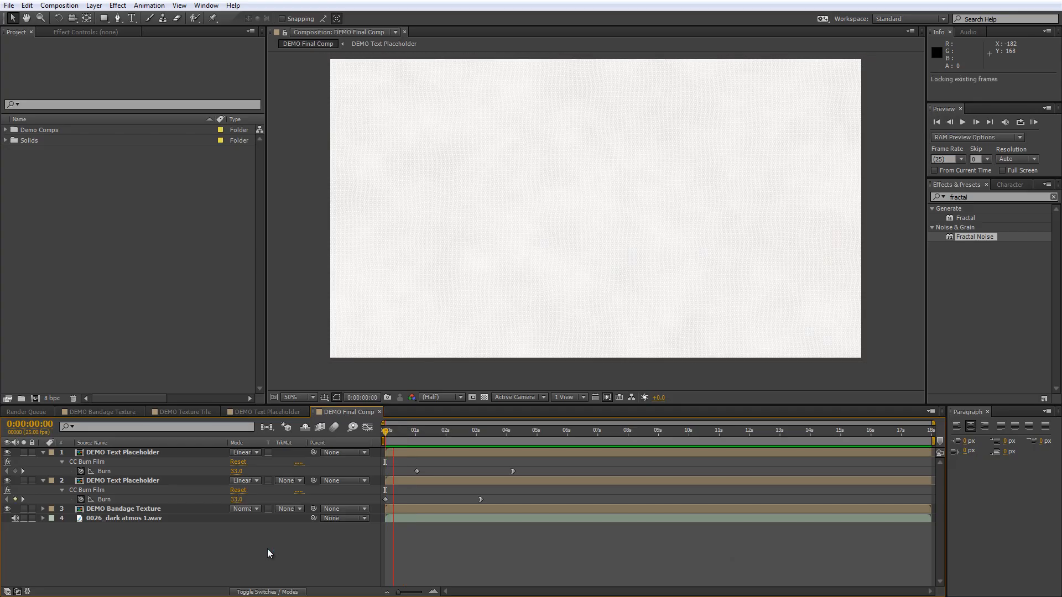
click(964, 138)
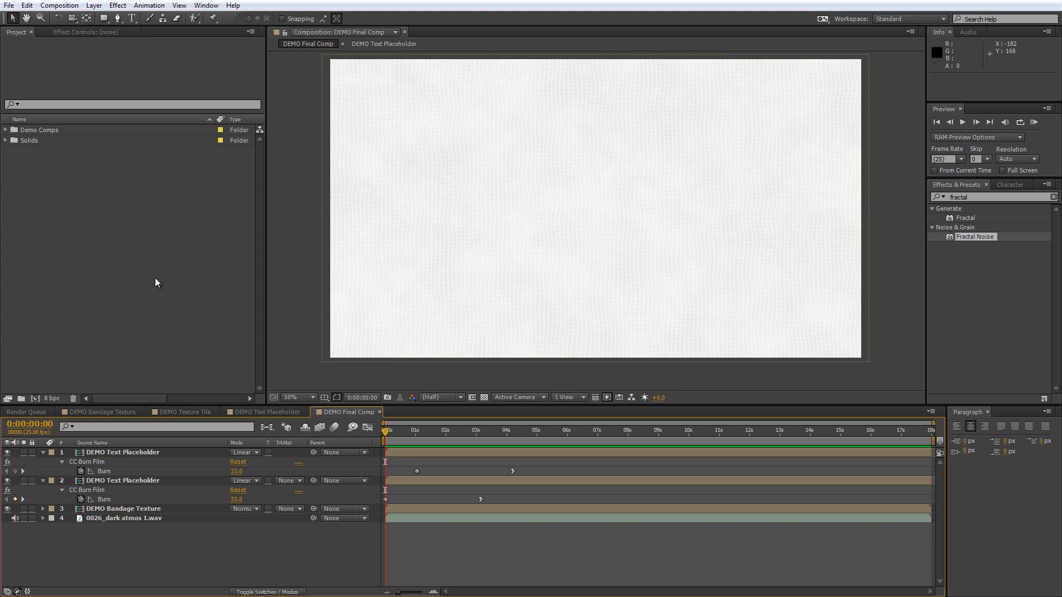
click(58, 6)
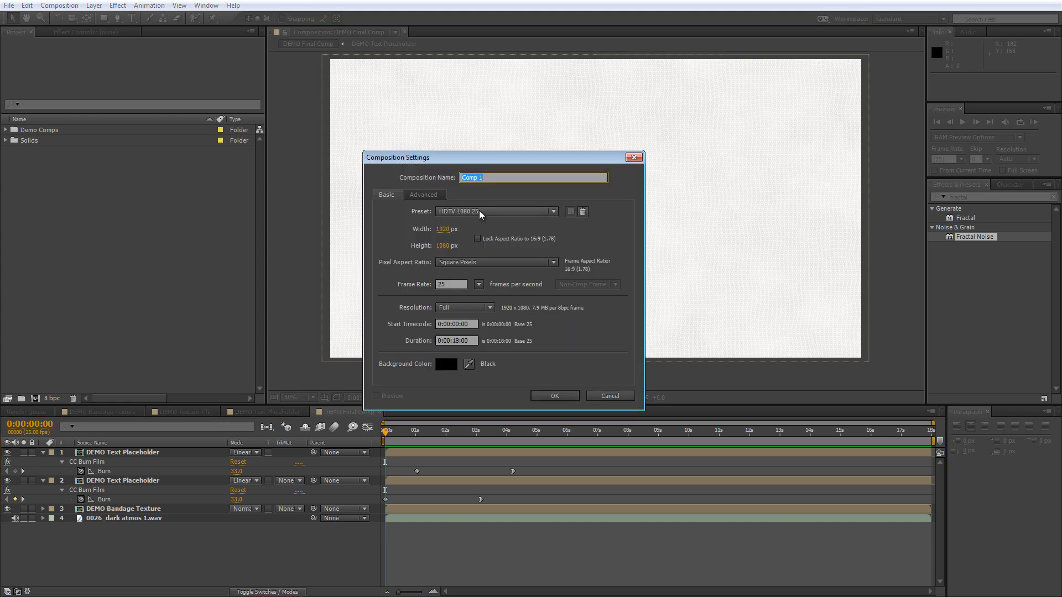
click(533, 177)
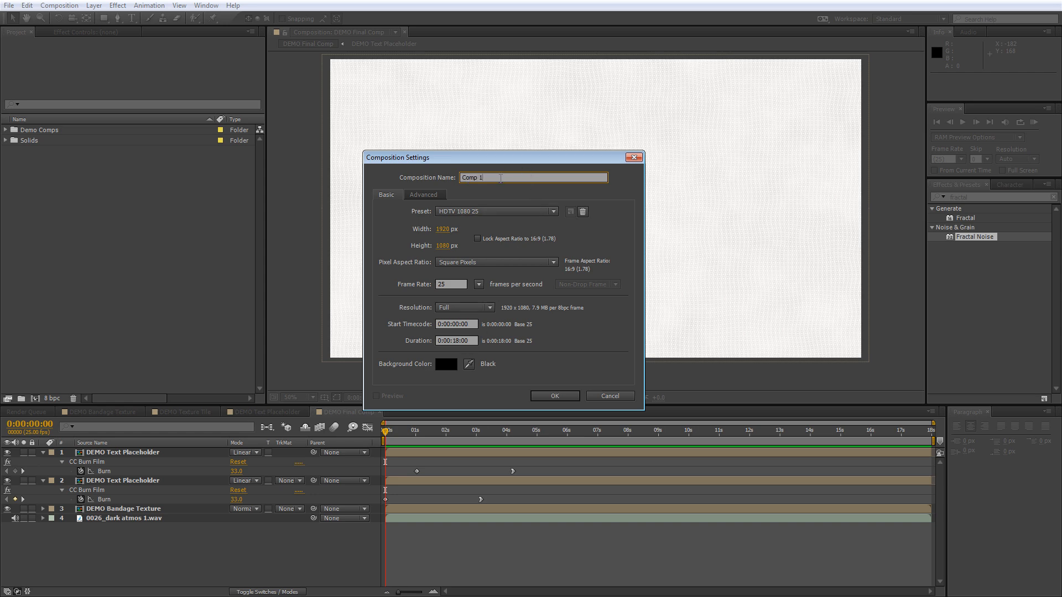
text(Banda)
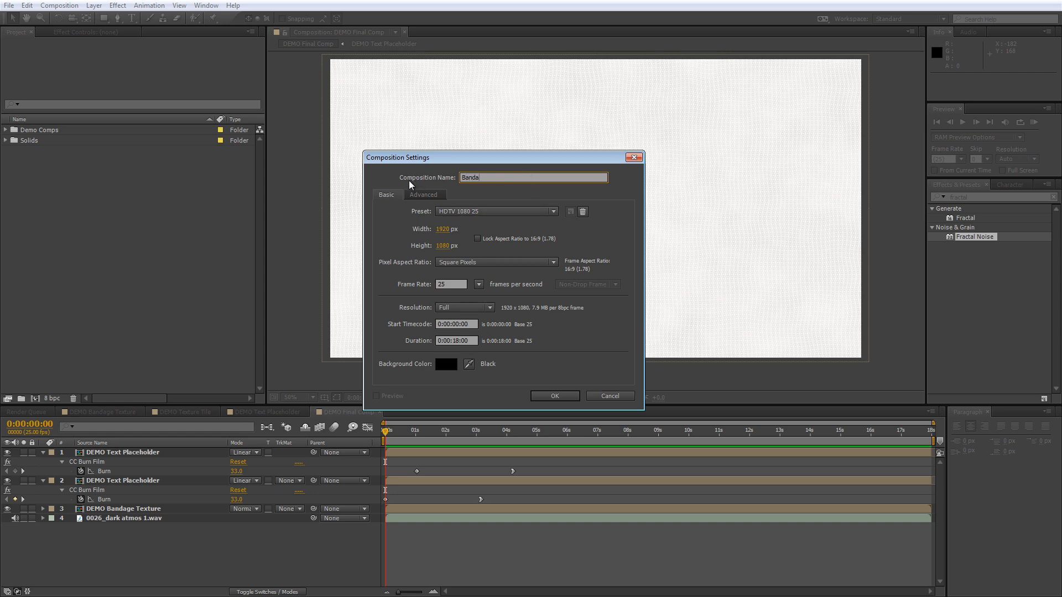
text(Bandage Texture)
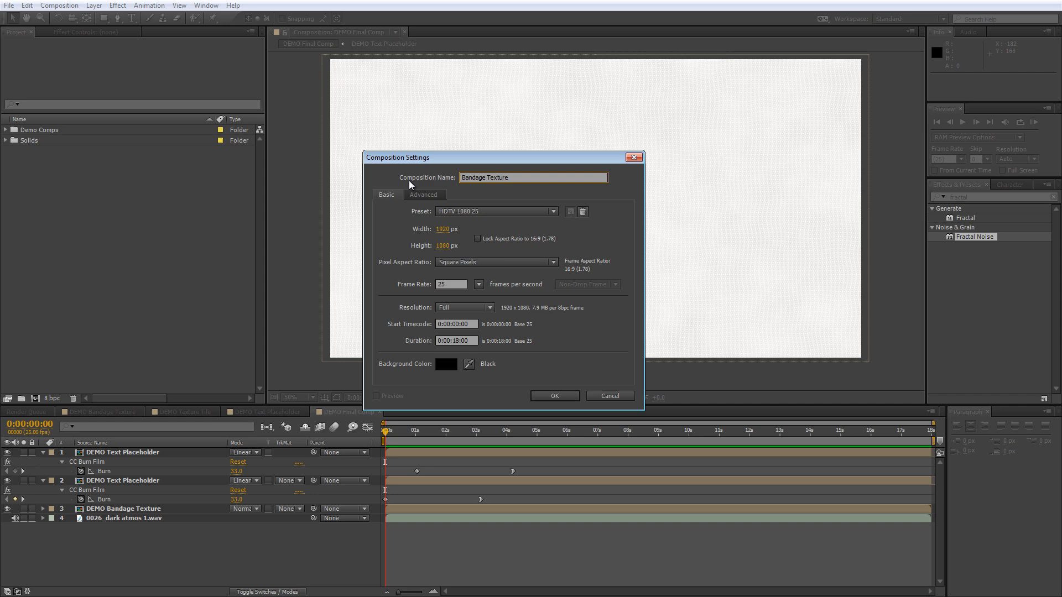
click(555, 396)
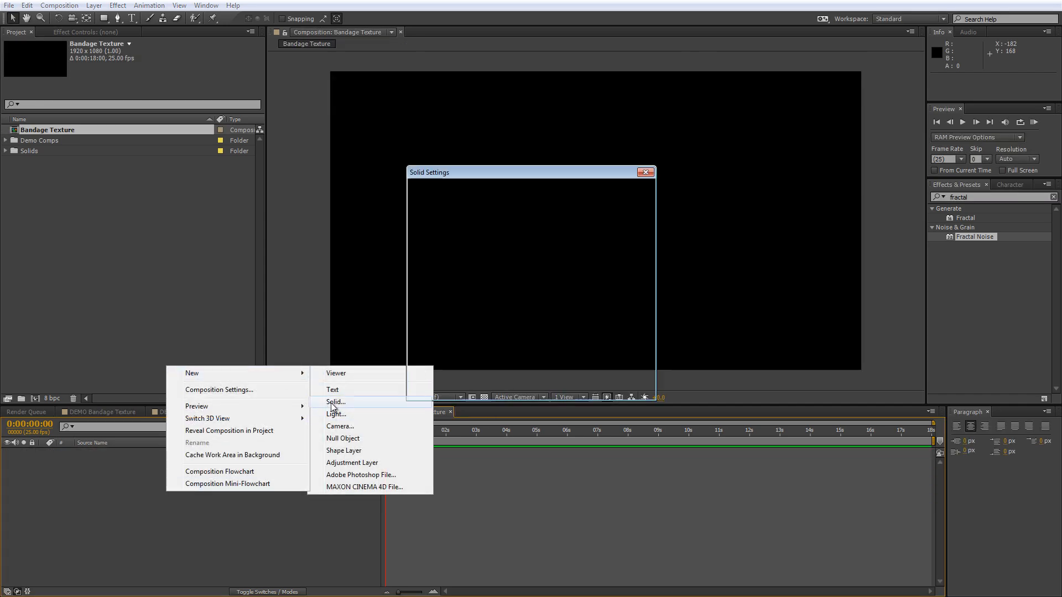
Add a full-frame pale beige solid layer named 'Pale BG'
click(335, 401)
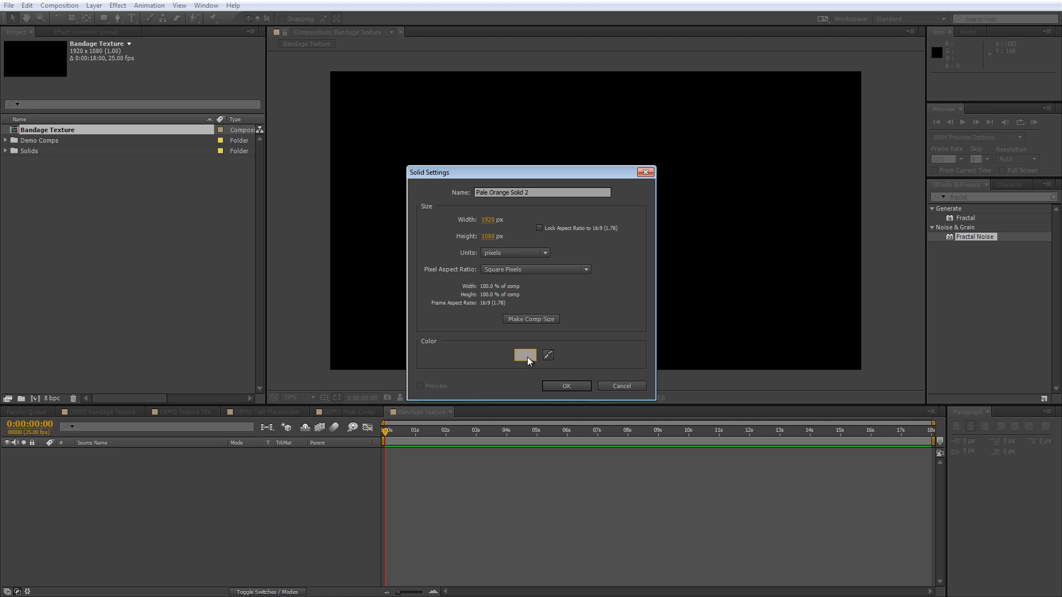
click(525, 355)
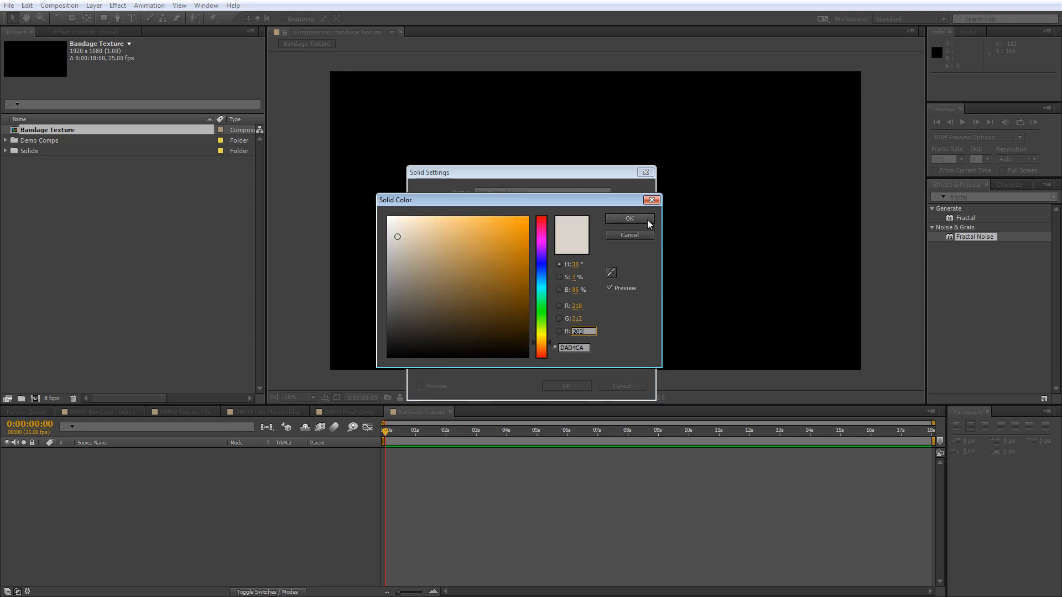
click(629, 218)
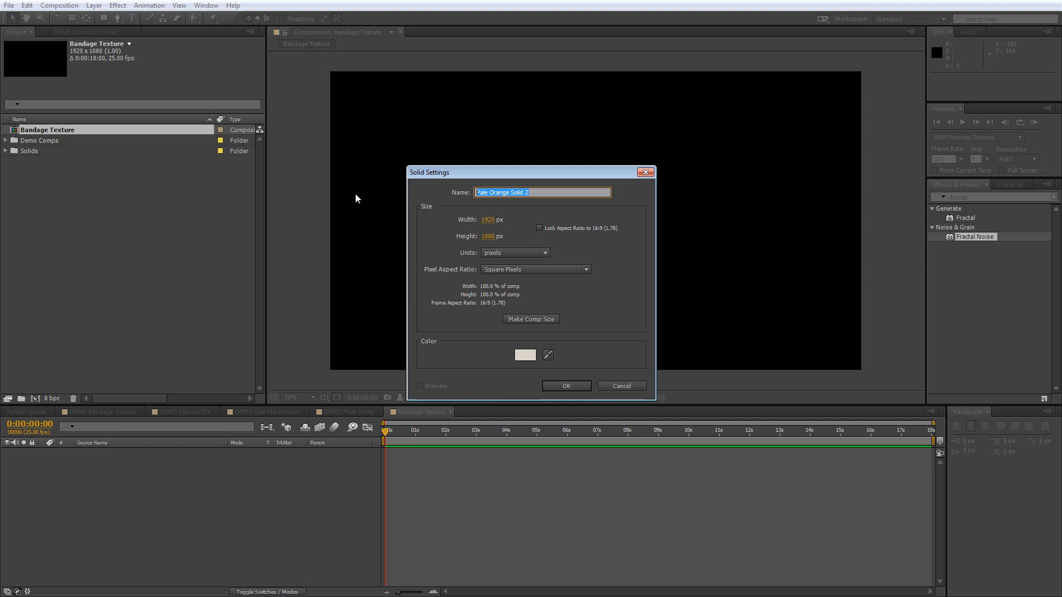
text(Pale BG)
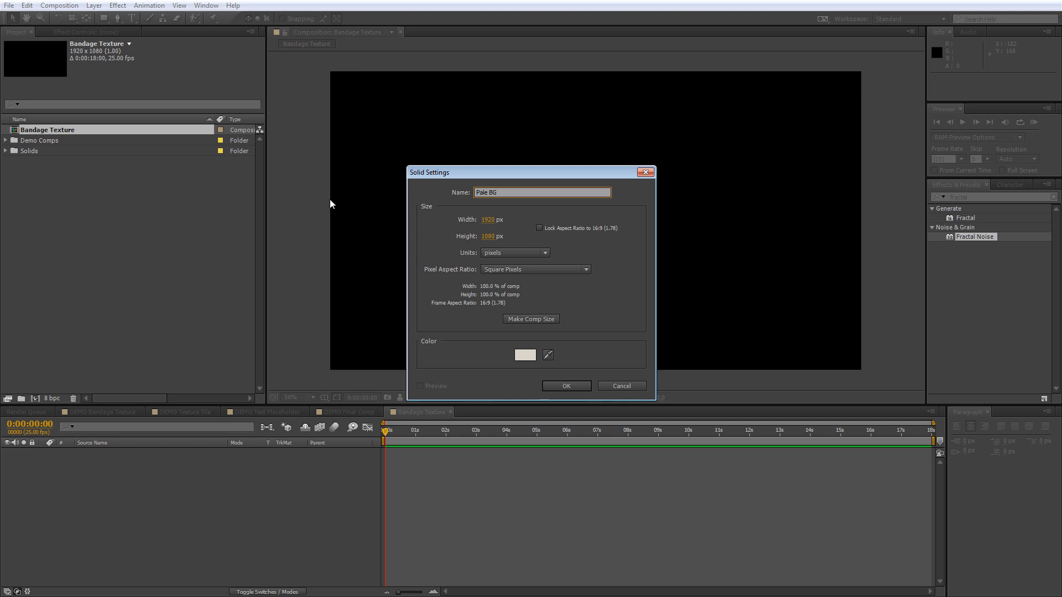
click(565, 385)
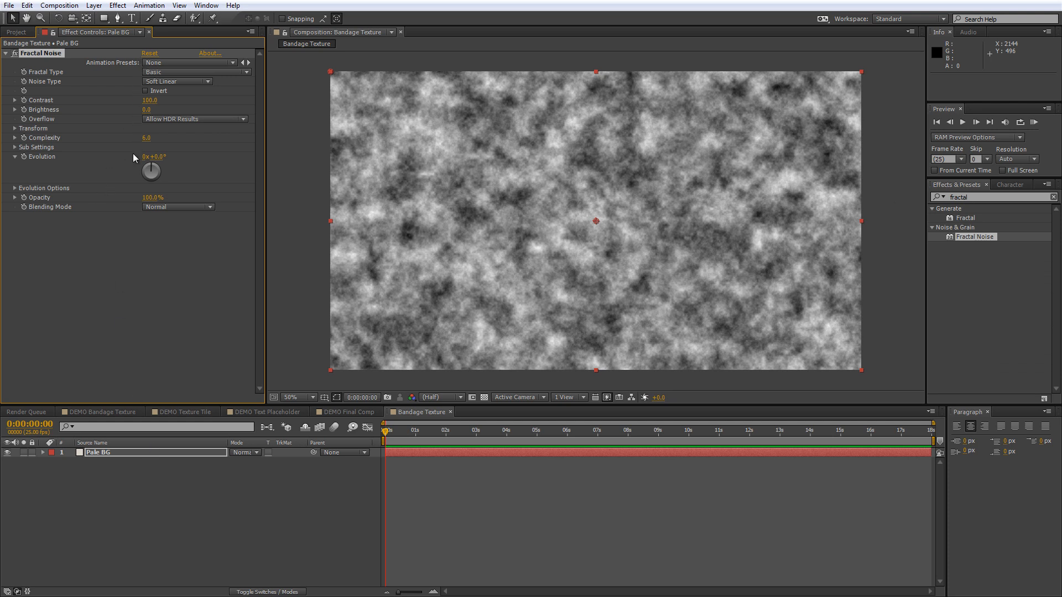
mouse_move(124, 211)
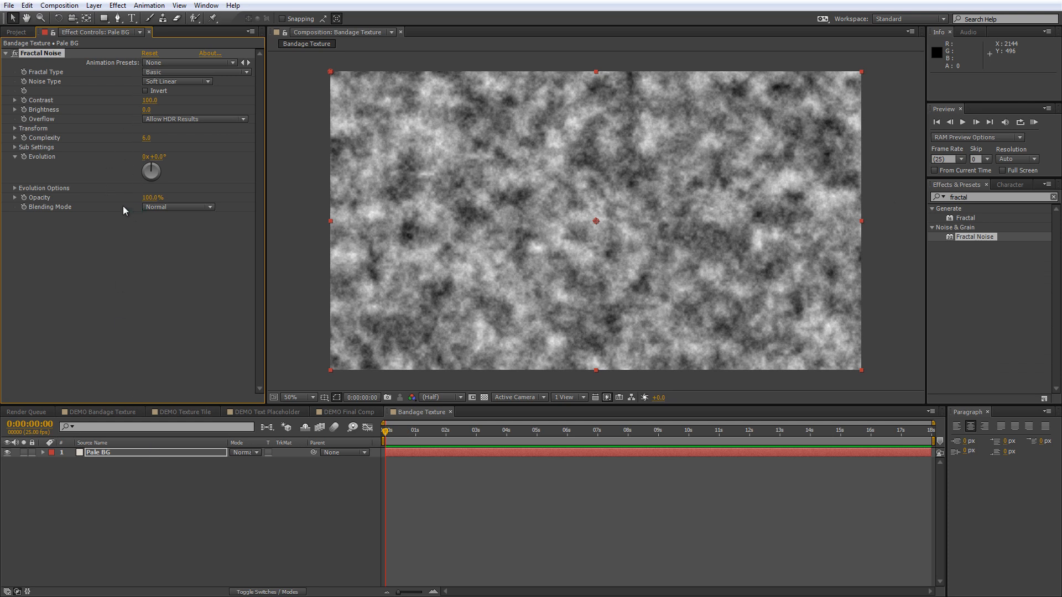
Scale the Fractal Noise to 549.6, opacity 26%, blended in Darken mode
click(14, 129)
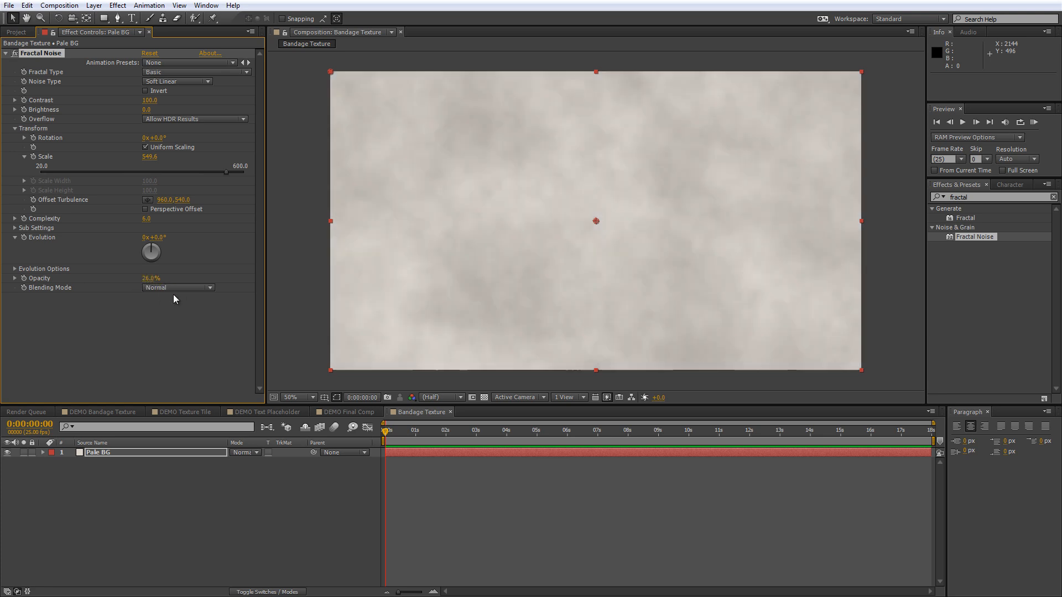
click(178, 288)
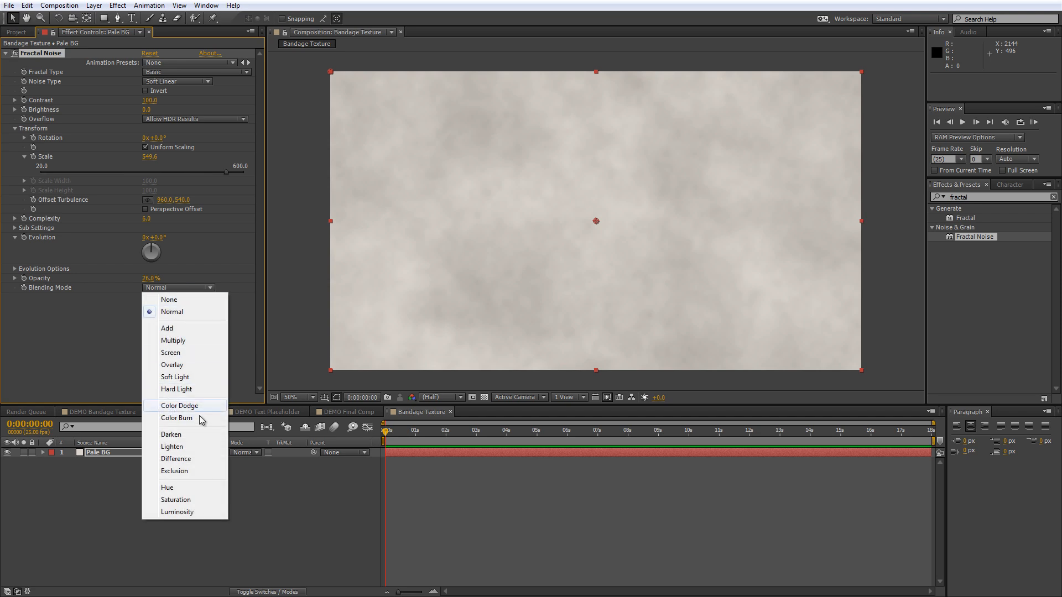
click(170, 434)
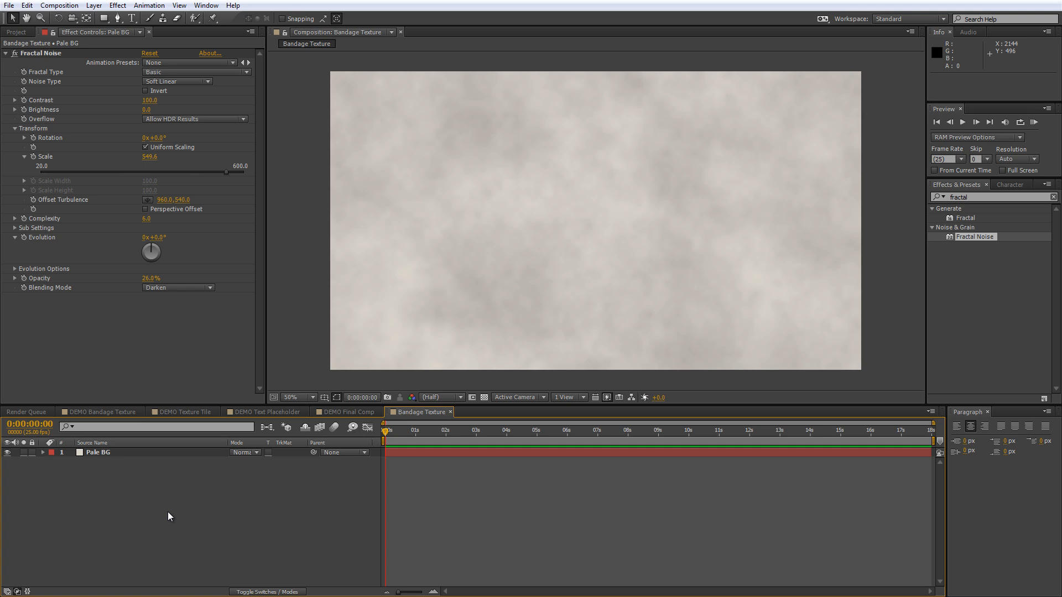
mouse_move(192, 414)
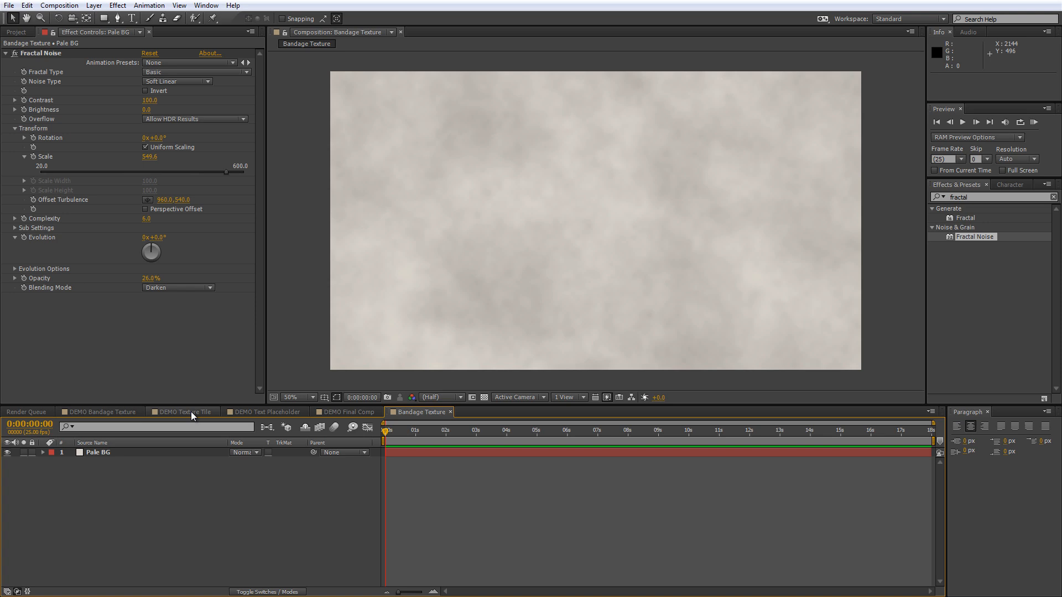
Create a new 30×30 px composition named 'Texture Tile' after checking the demo tile
click(181, 412)
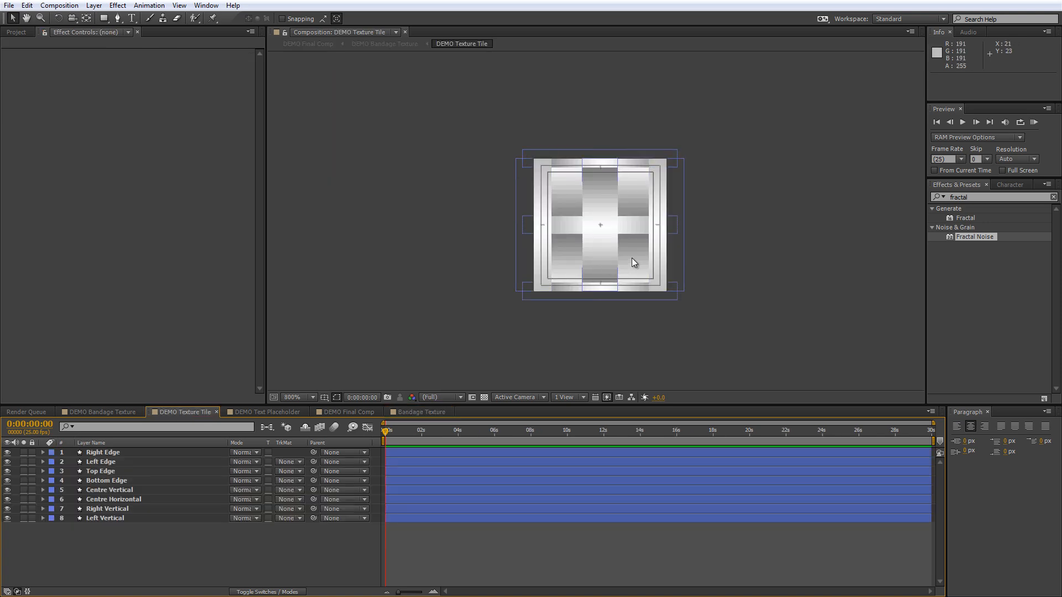
click(418, 412)
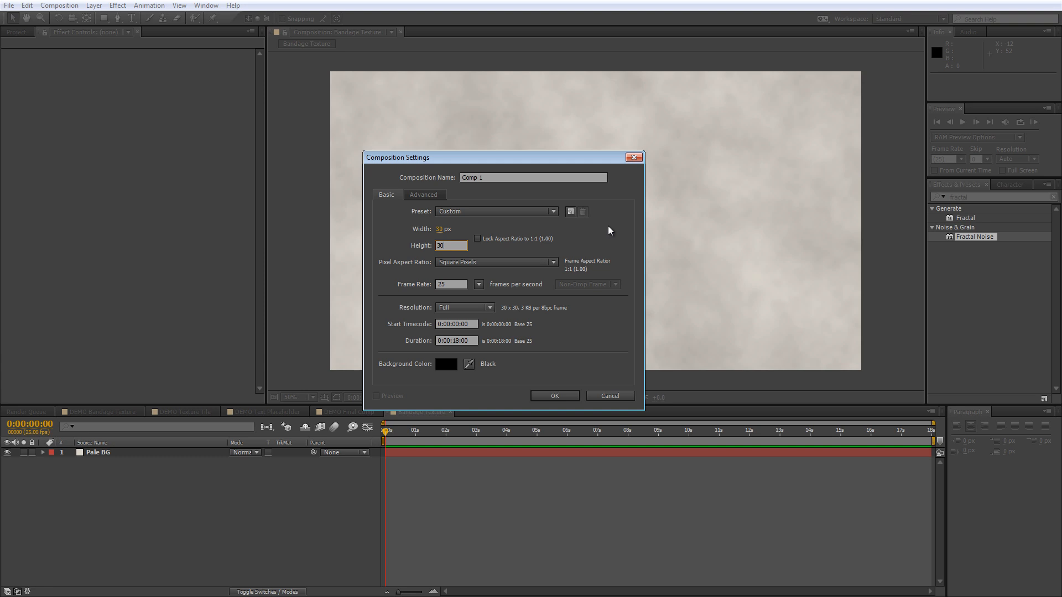
text(Tex)
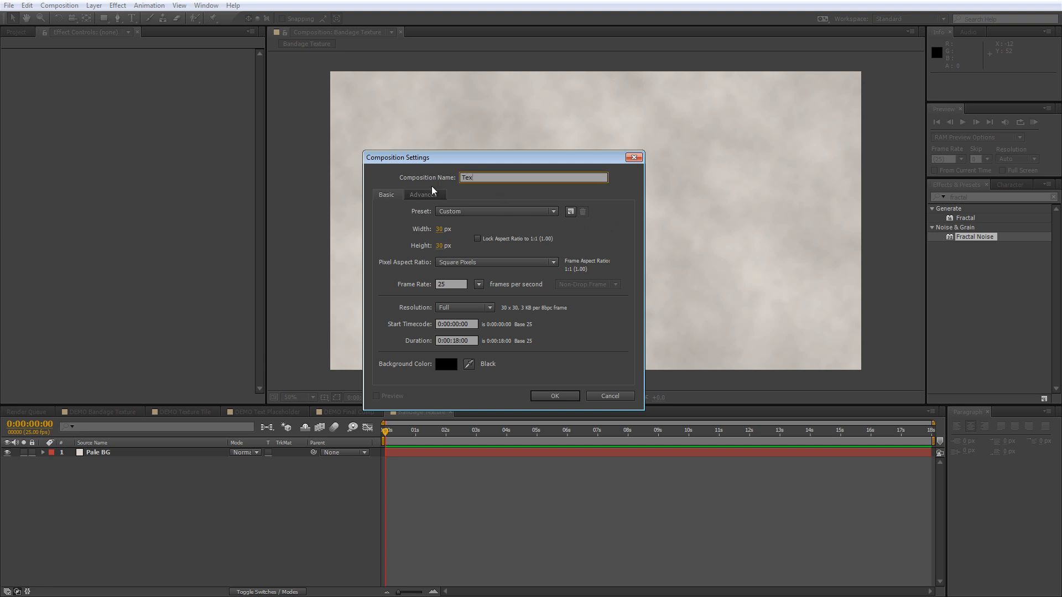
text(Texture Tile)
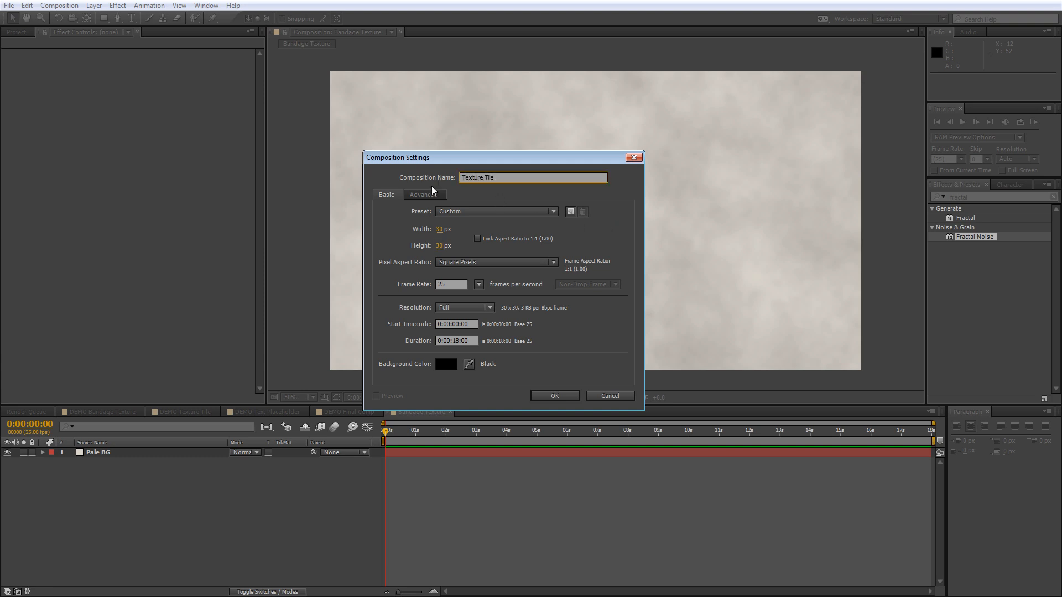
click(554, 396)
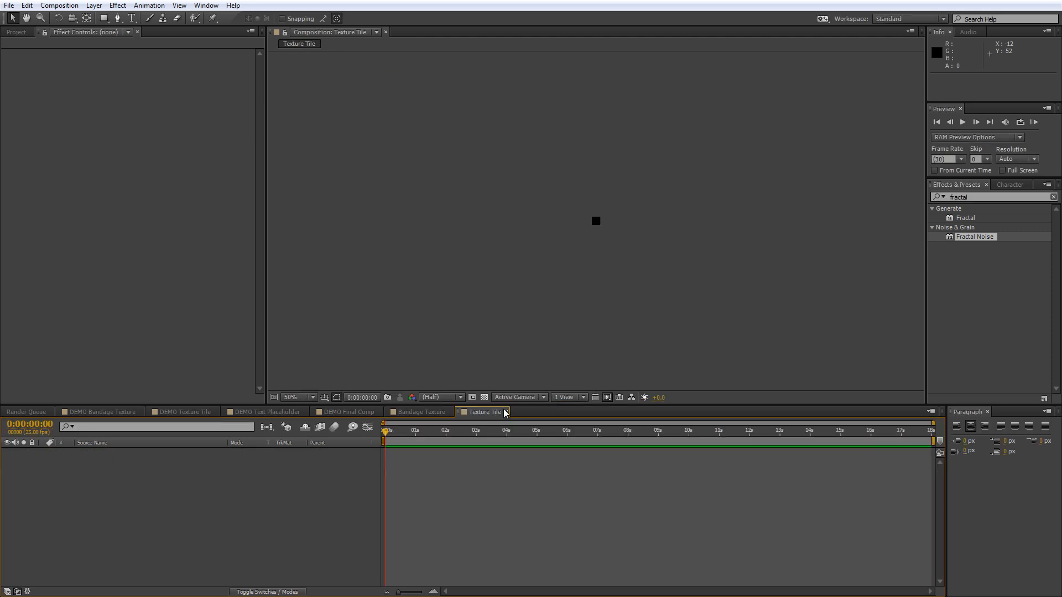
Draw a tall white-filled, unstroked rectangle bar named 'Centre Vertical' down the tile
click(292, 397)
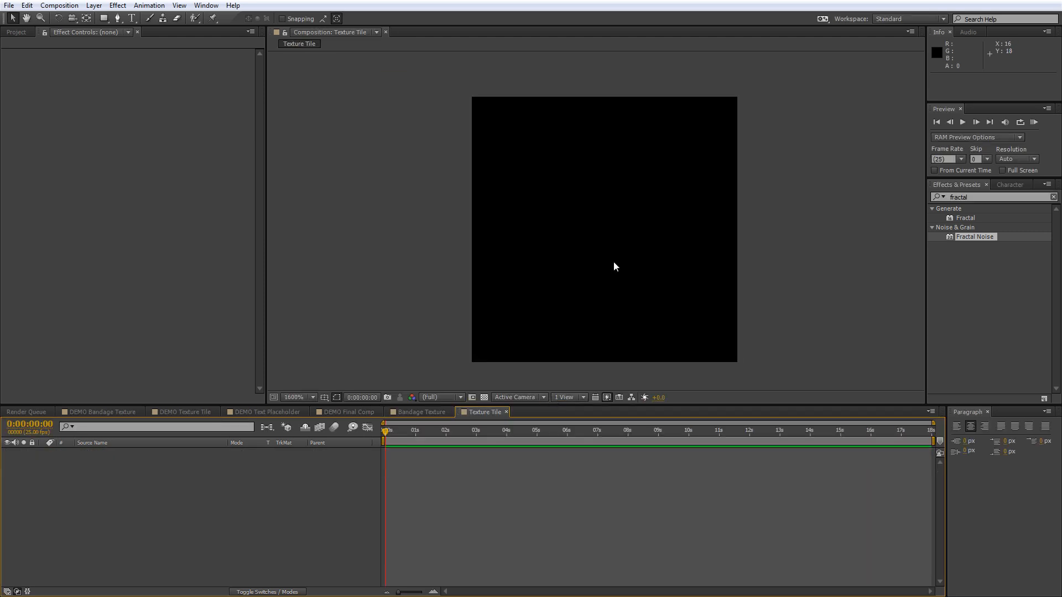
mouse_move(129, 74)
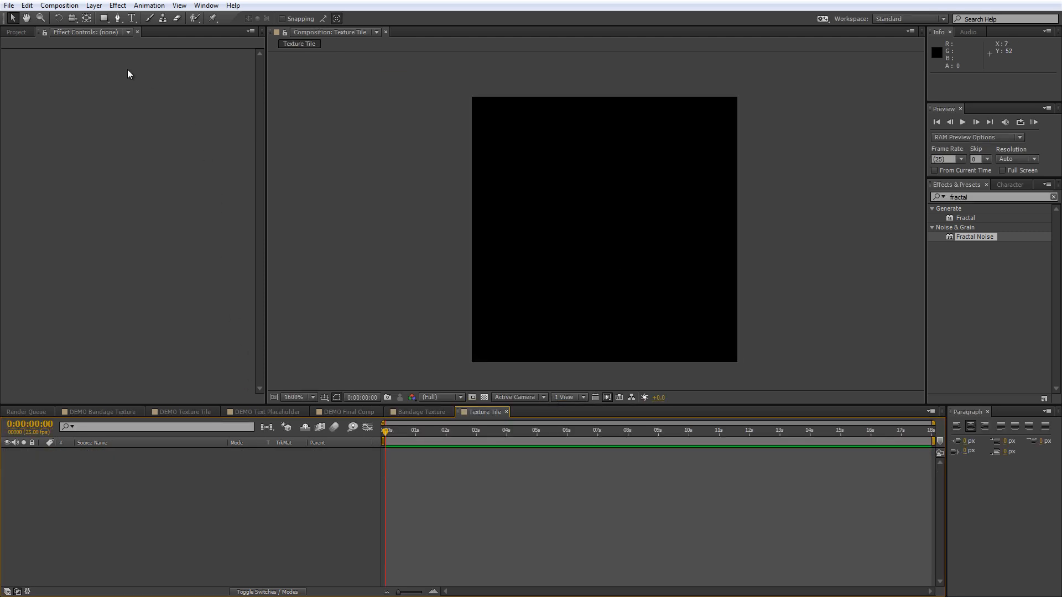
click(103, 19)
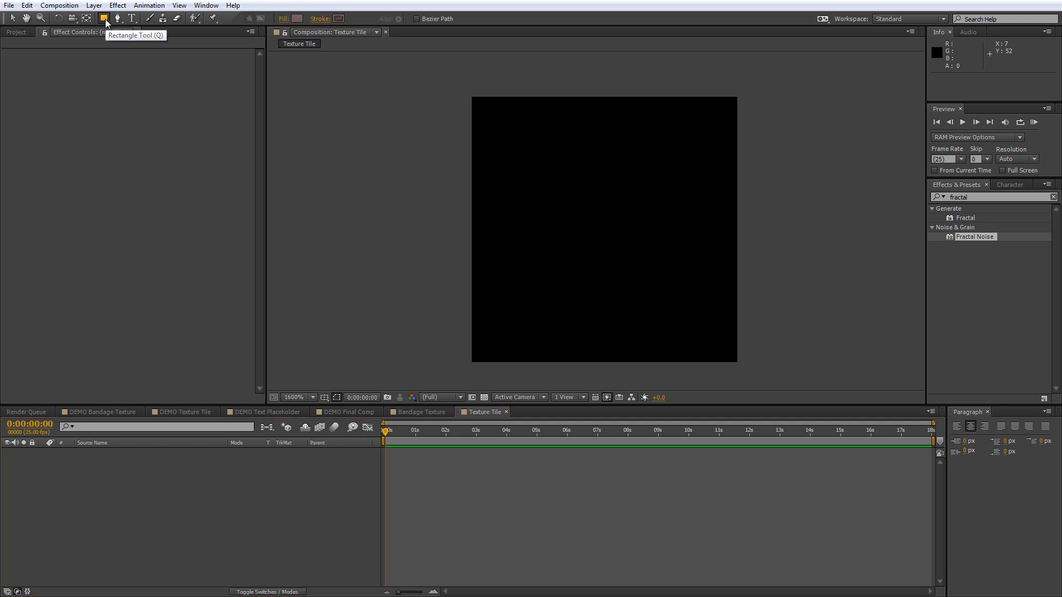
mouse_move(512, 155)
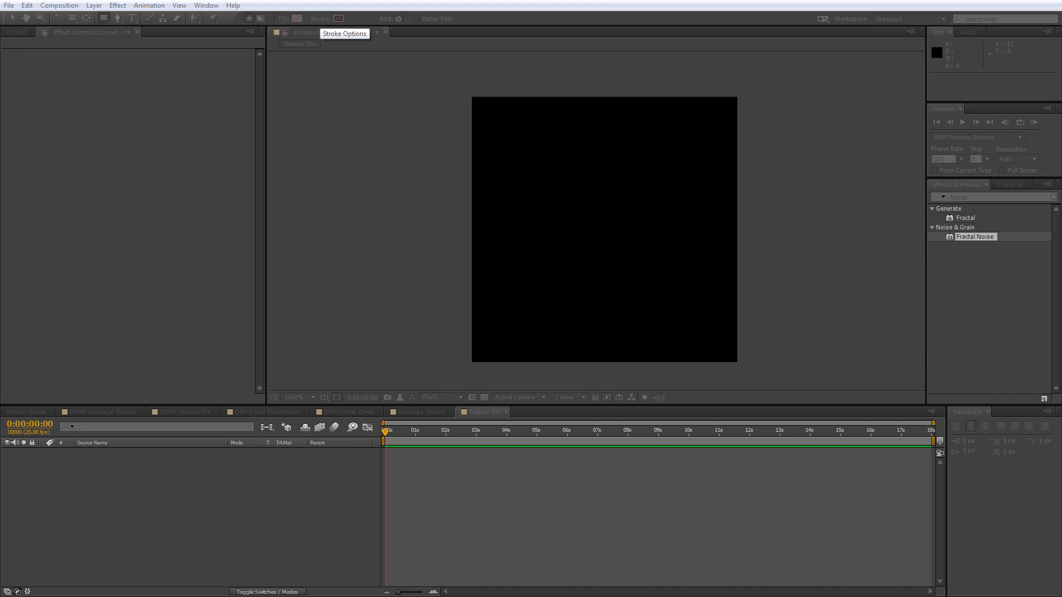
click(344, 33)
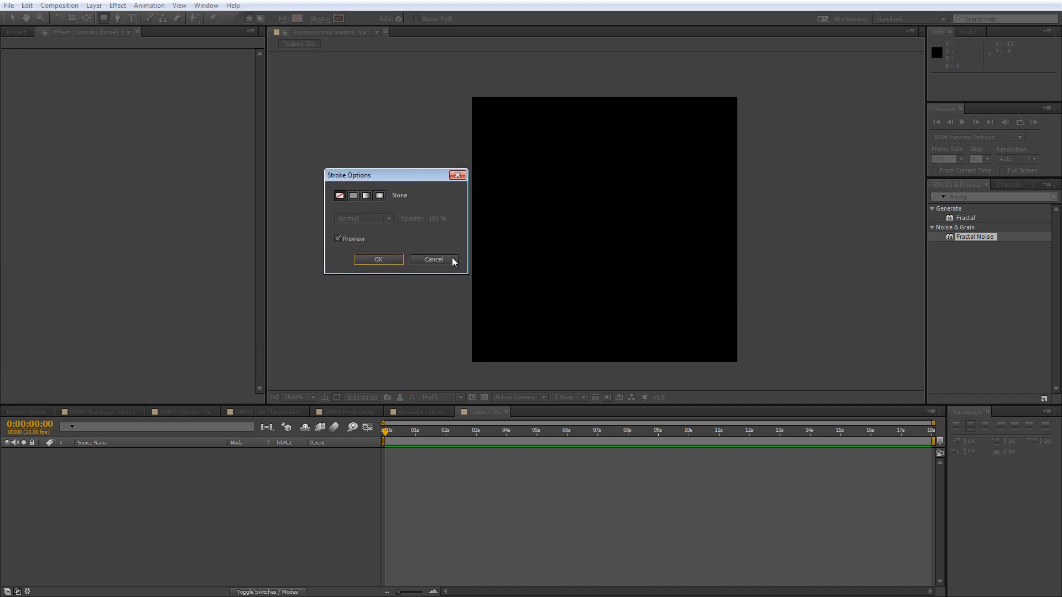
click(433, 259)
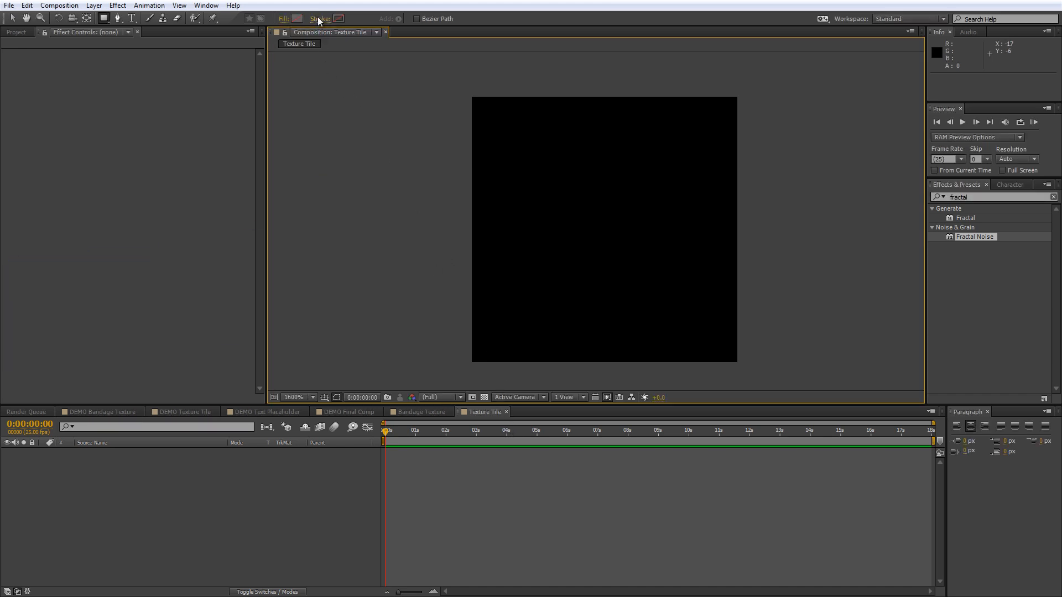
click(339, 19)
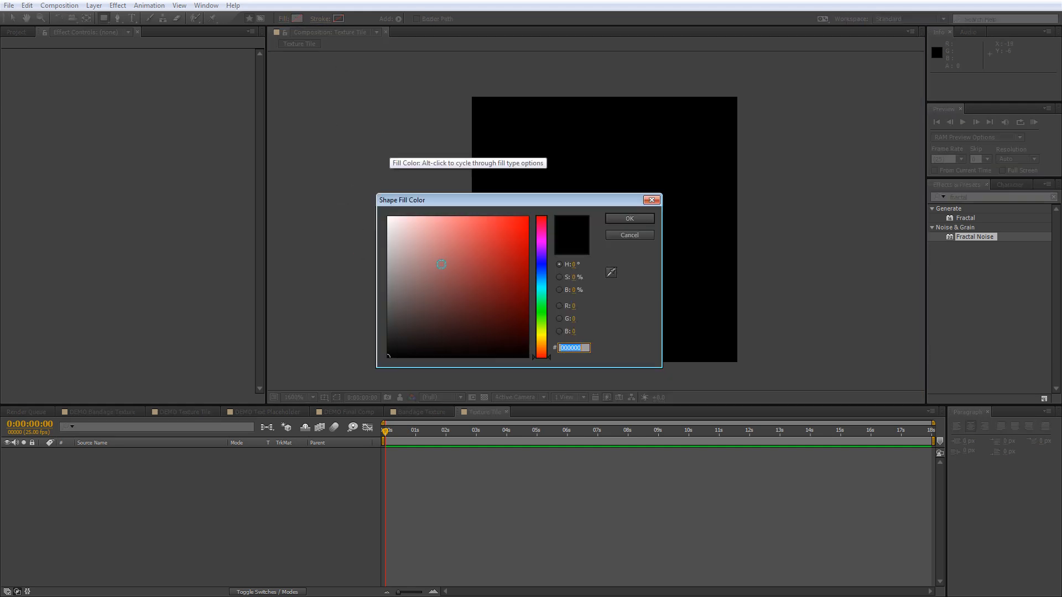
click(627, 218)
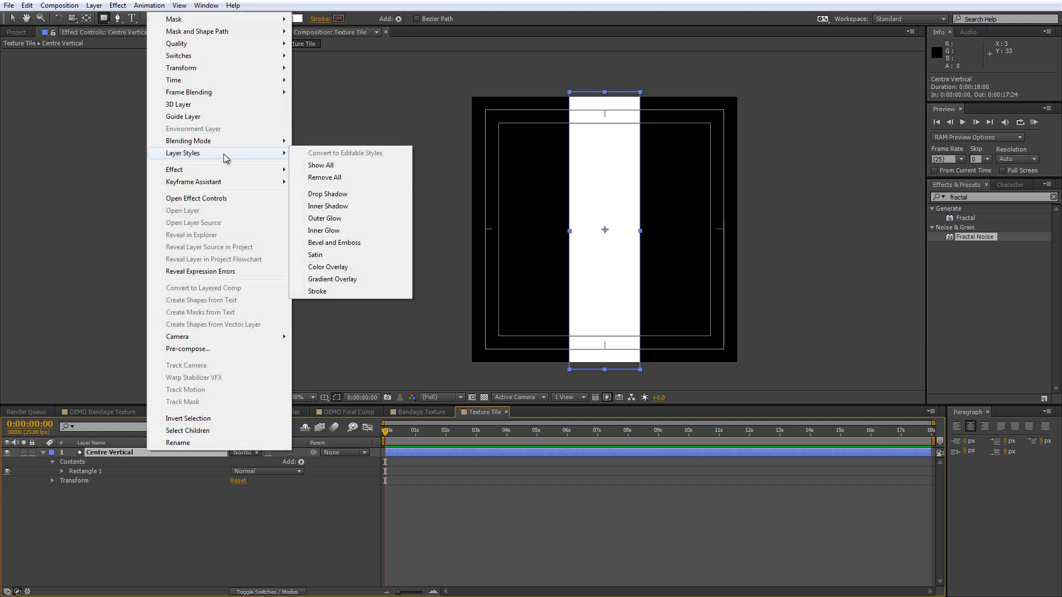
Add a Gradient Overlay layer style to Centre Vertical with Reflected style
click(333, 279)
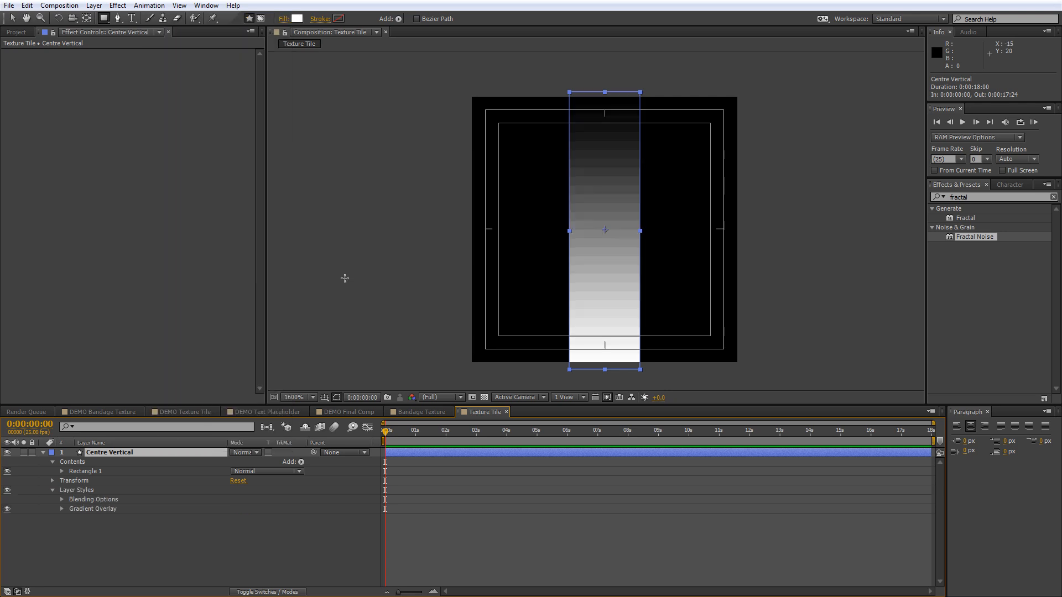
mouse_move(60, 509)
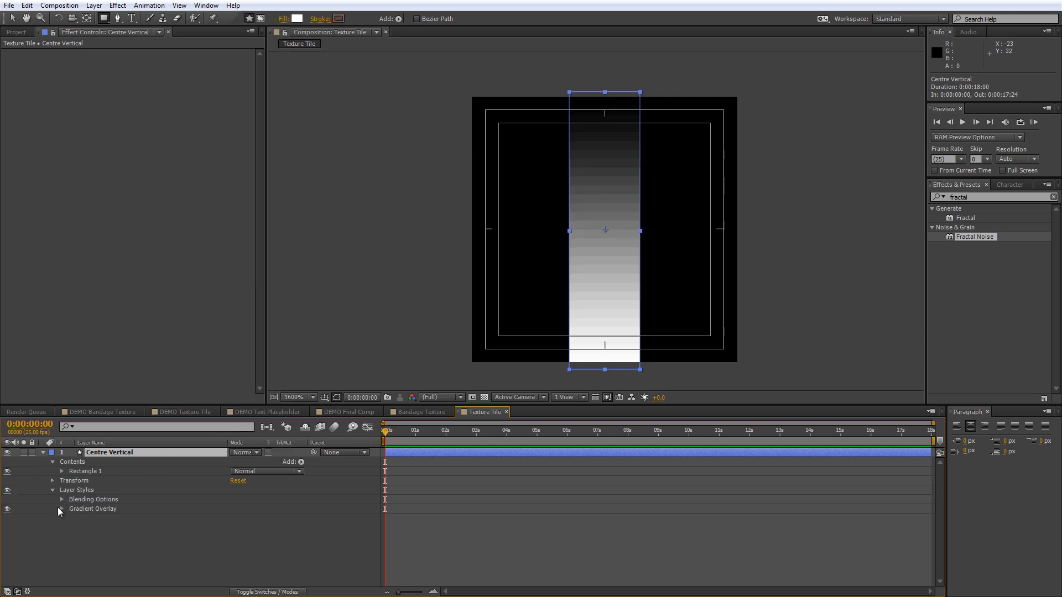
click(62, 509)
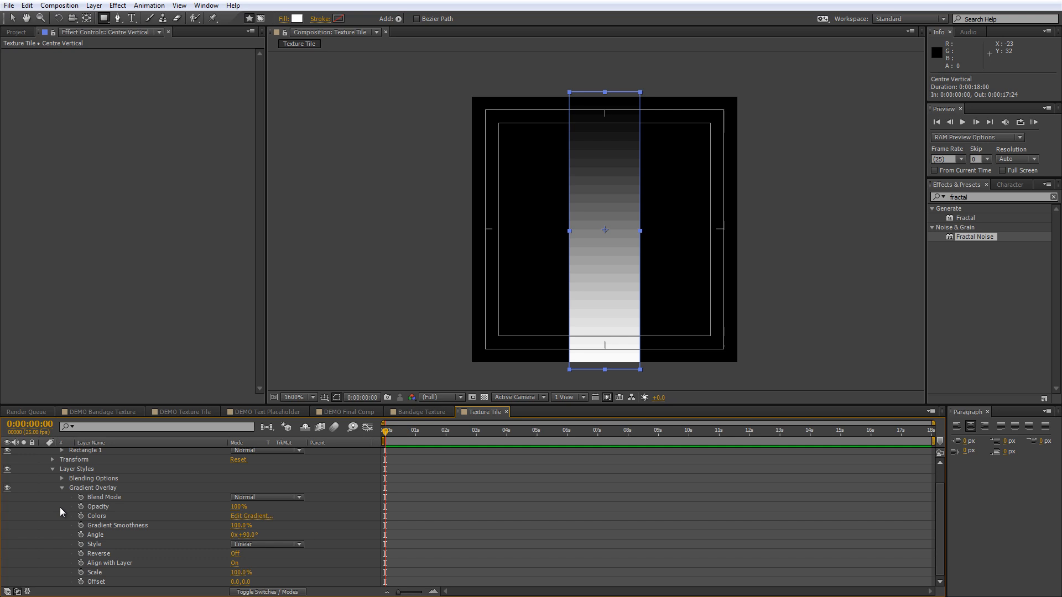
mouse_move(277, 549)
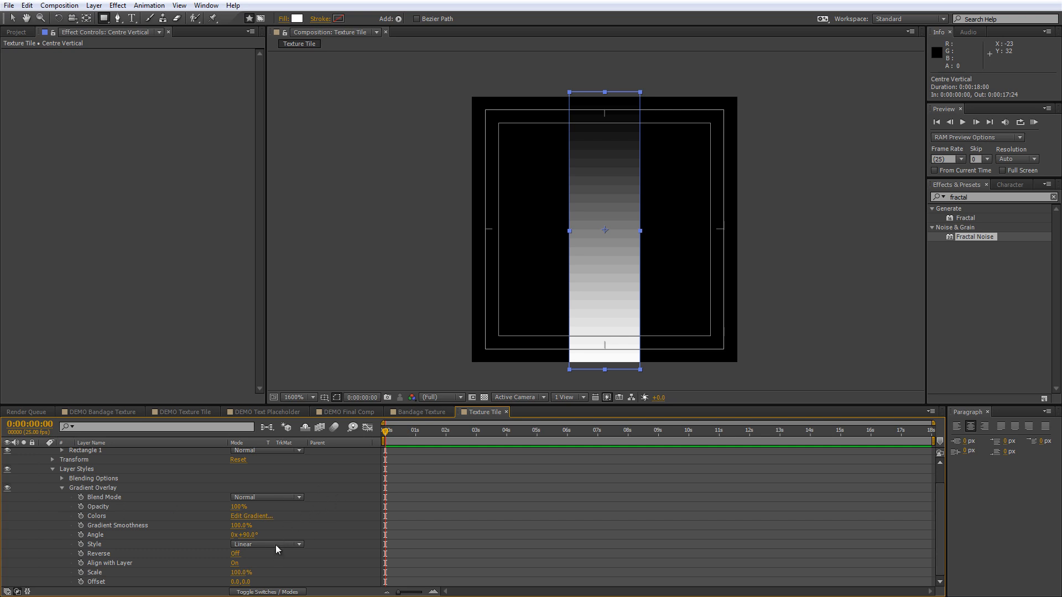
click(267, 545)
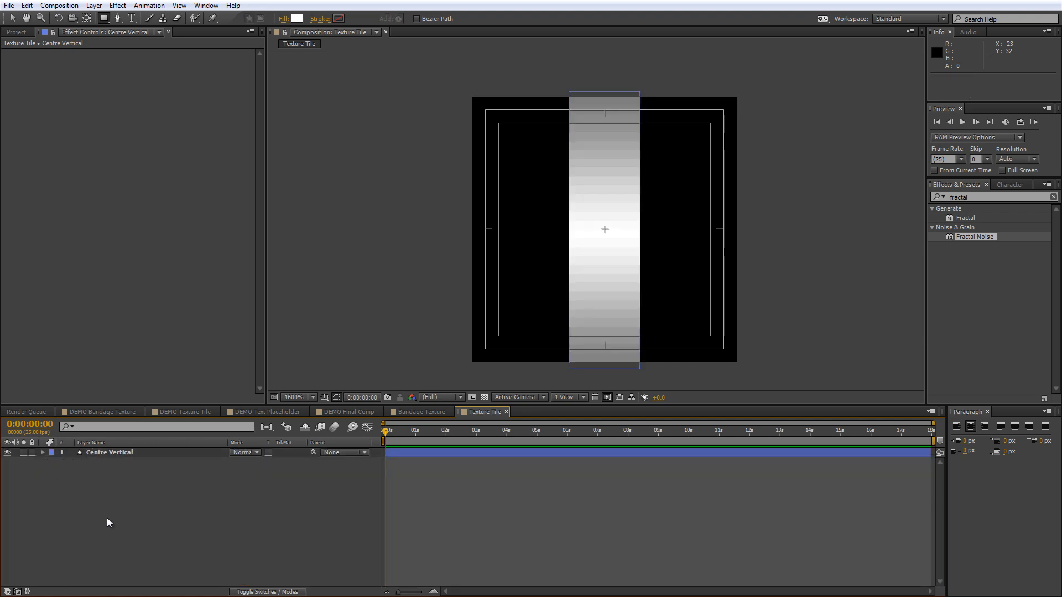
Duplicate Centre Vertical into side strips and set Centre Vertical 4's gradient opacity to 50%
click(108, 452)
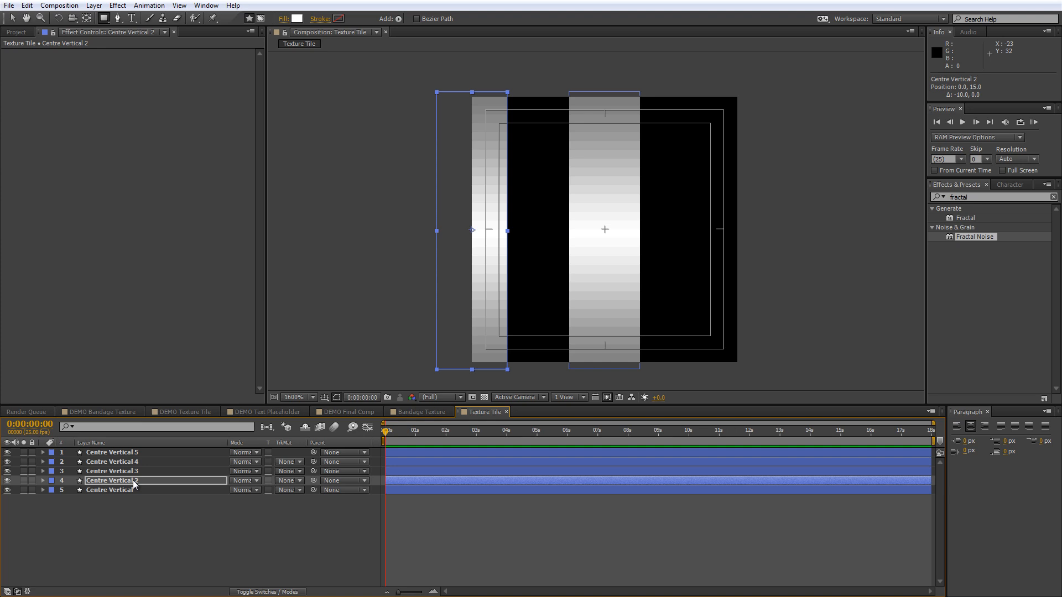
click(112, 471)
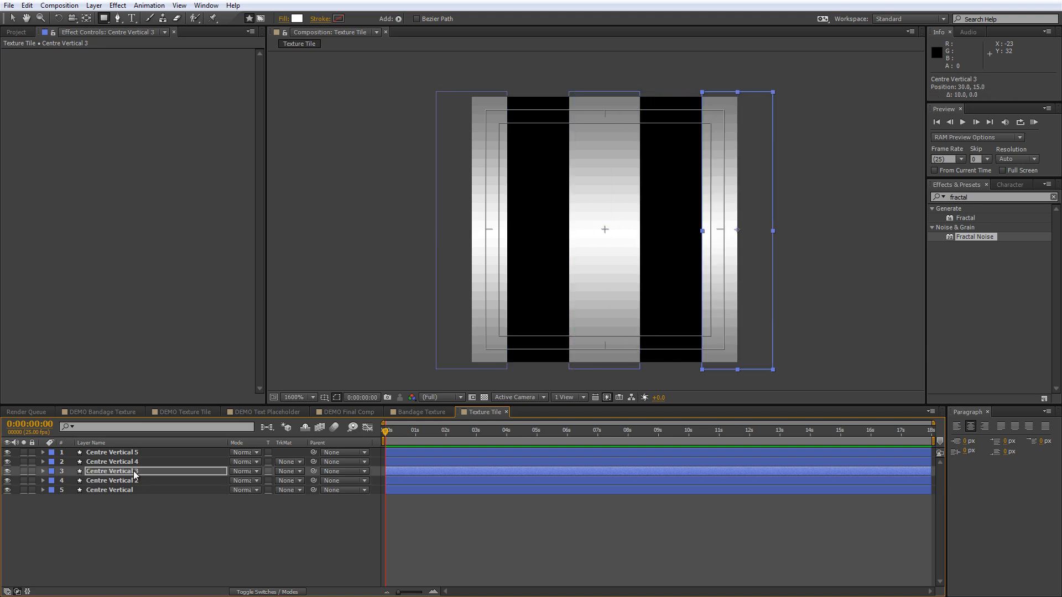
click(112, 461)
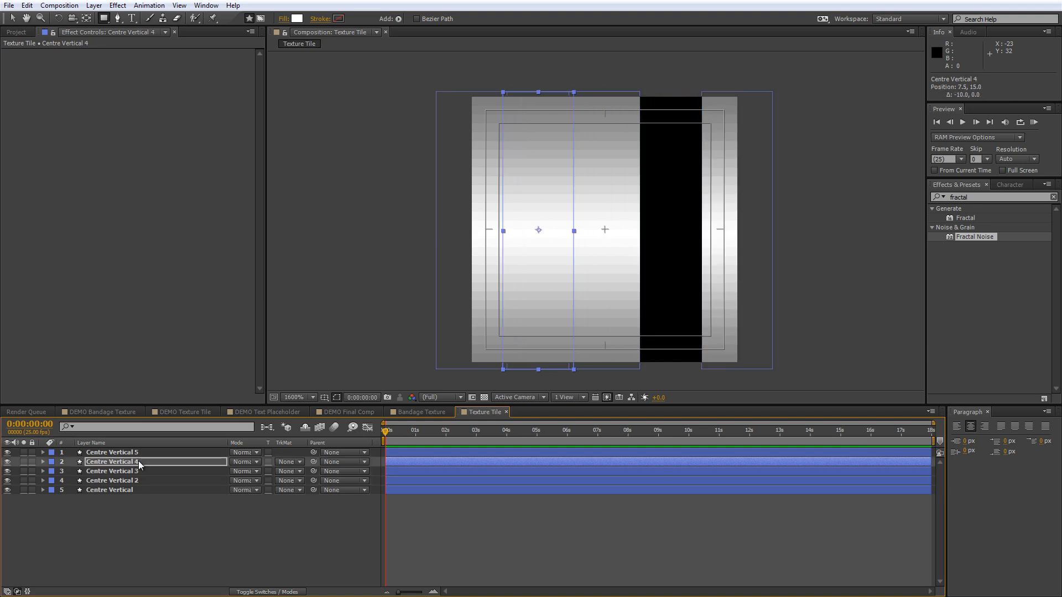
click(43, 463)
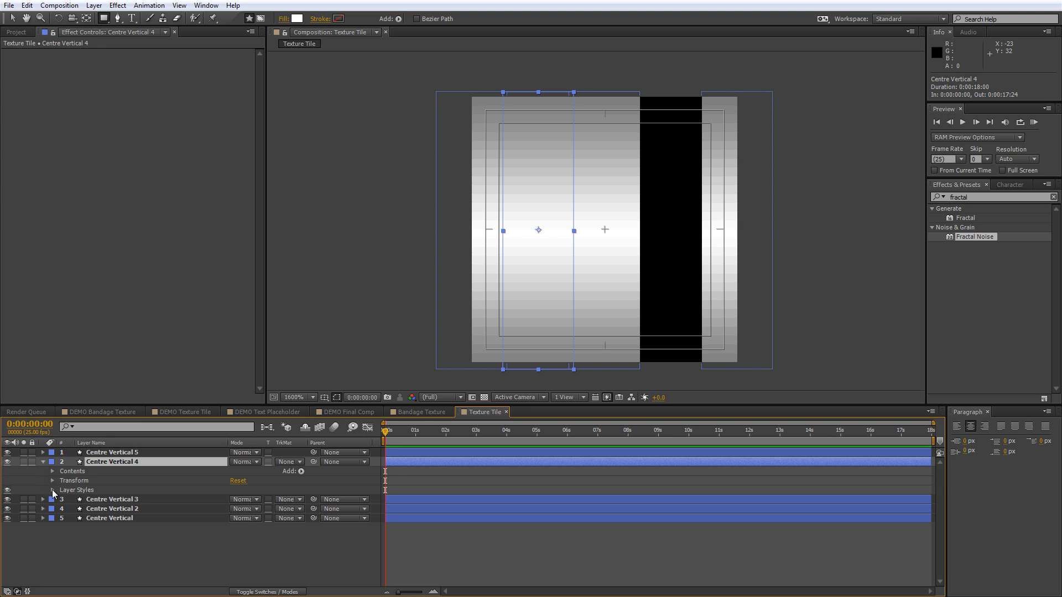
click(53, 491)
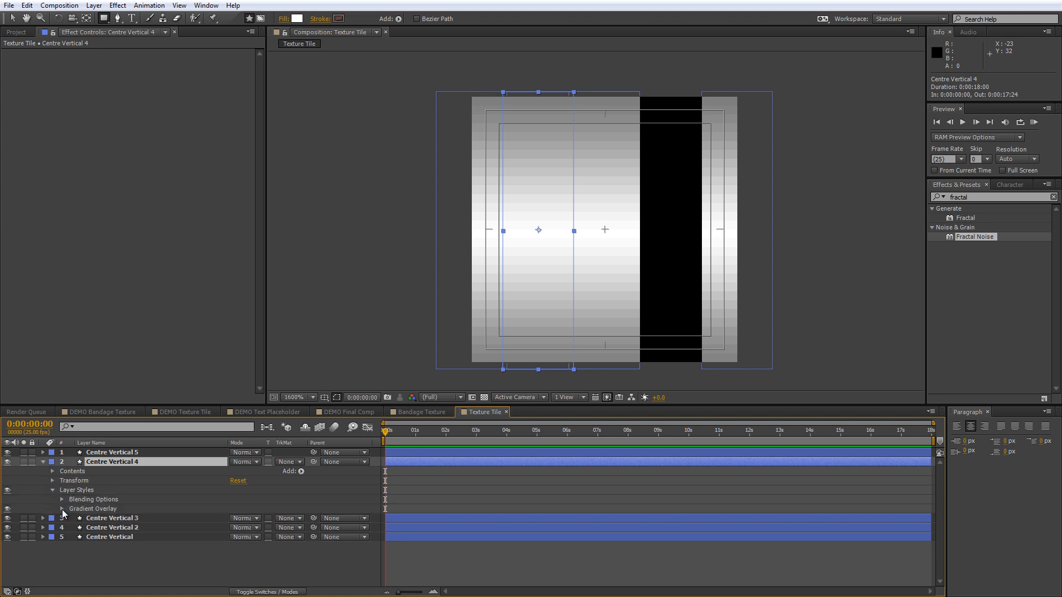
click(62, 509)
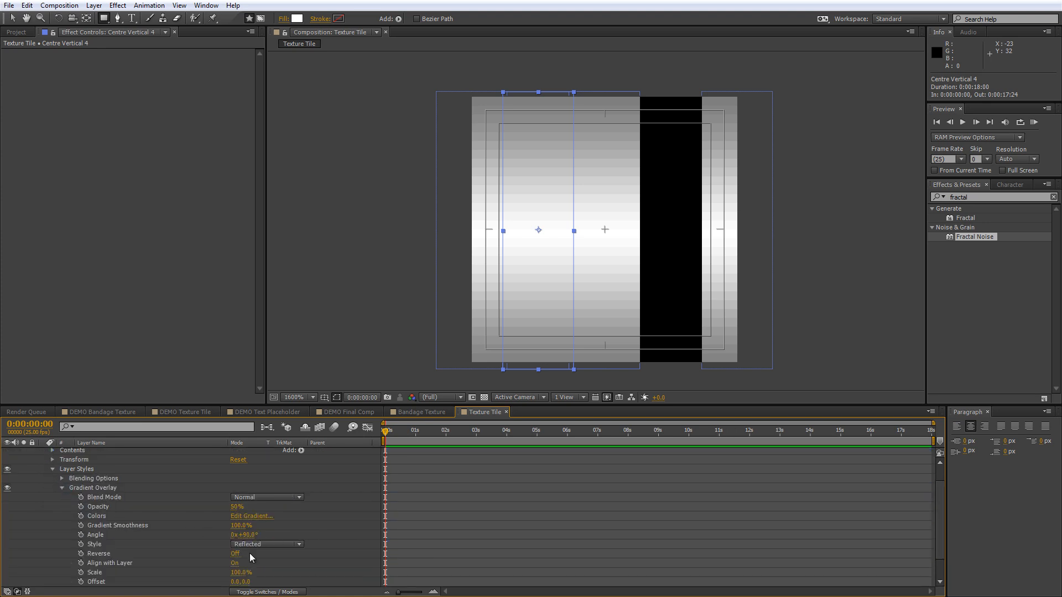
click(234, 553)
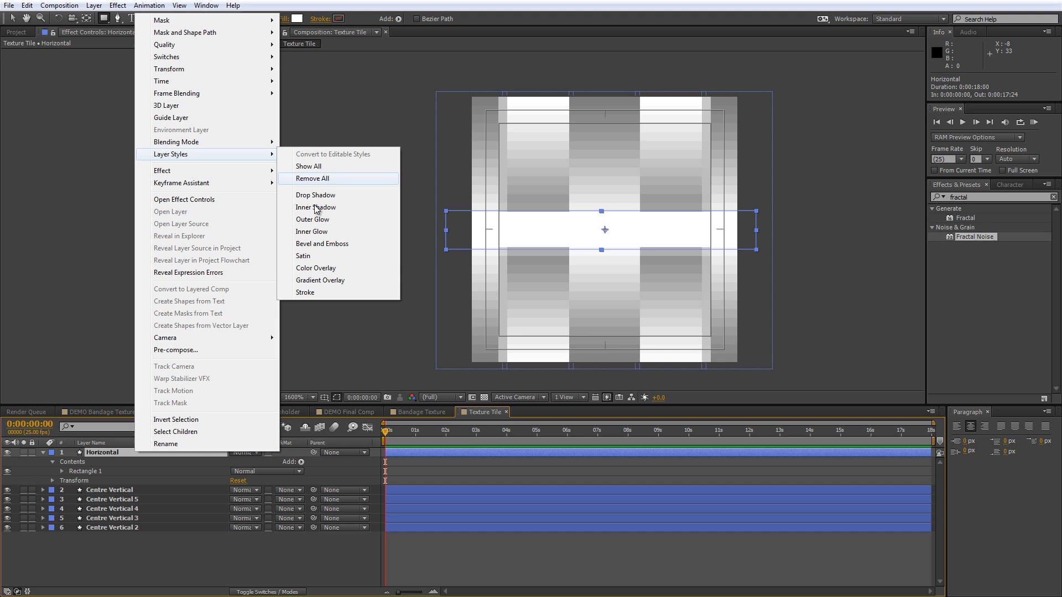
Give the Horizontal bar a Gradient Overlay with adjusted angle and Reflected style
click(321, 280)
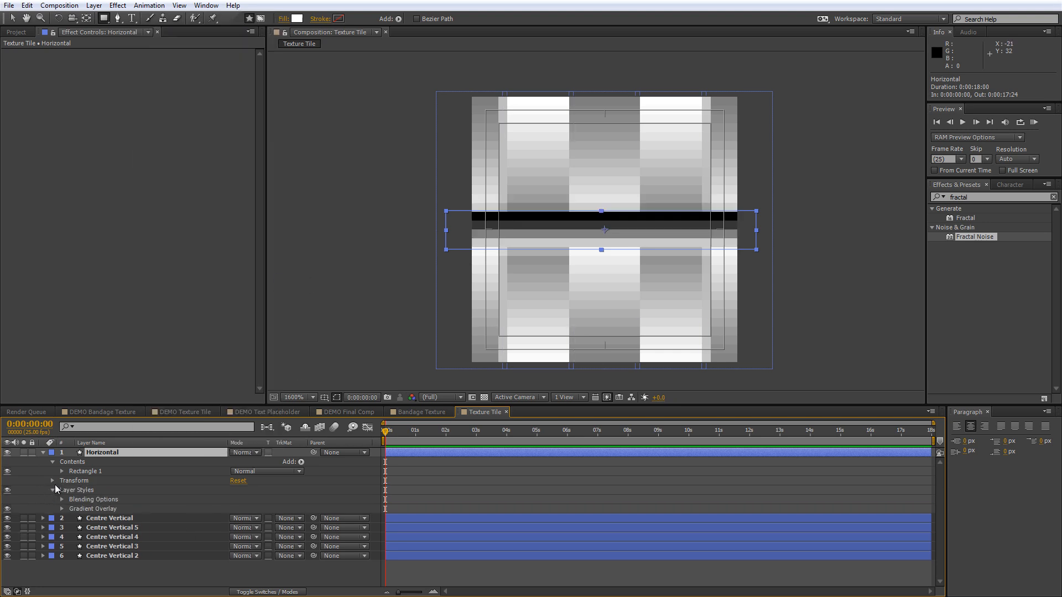
click(62, 509)
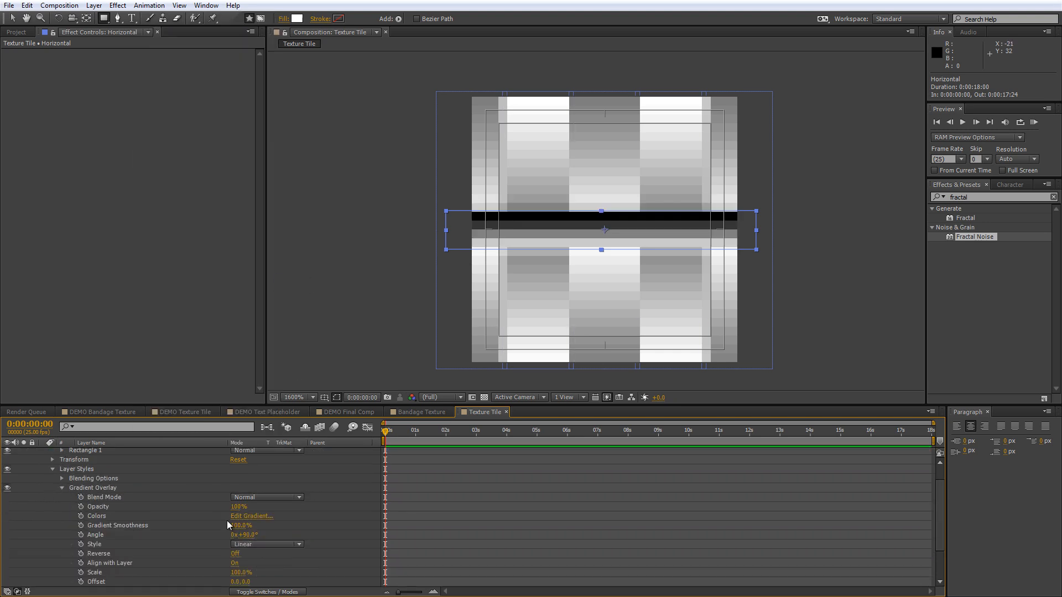
mouse_move(286, 539)
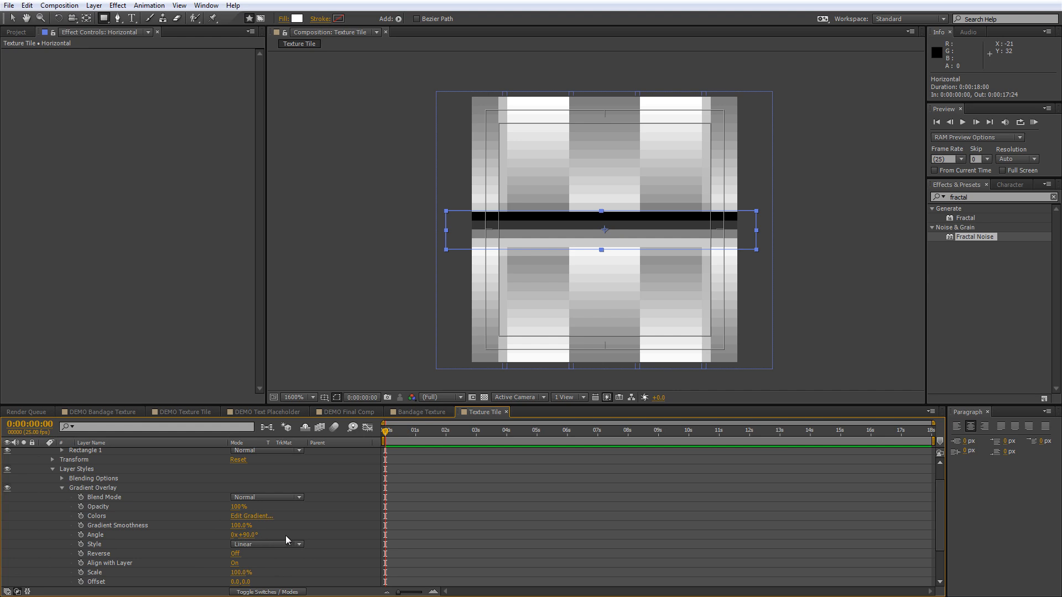
double_click(244, 536)
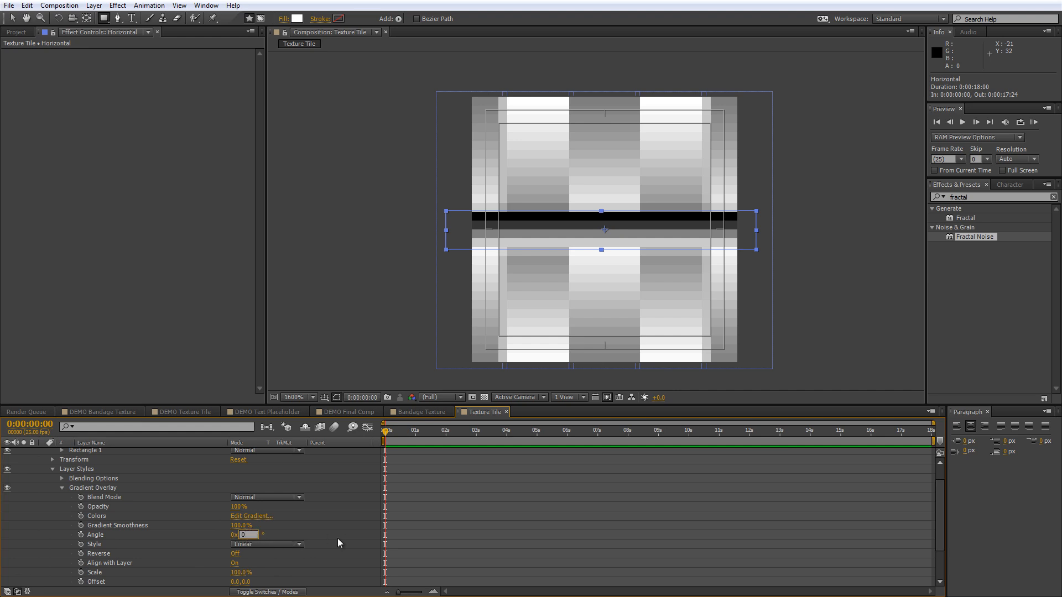
click(267, 544)
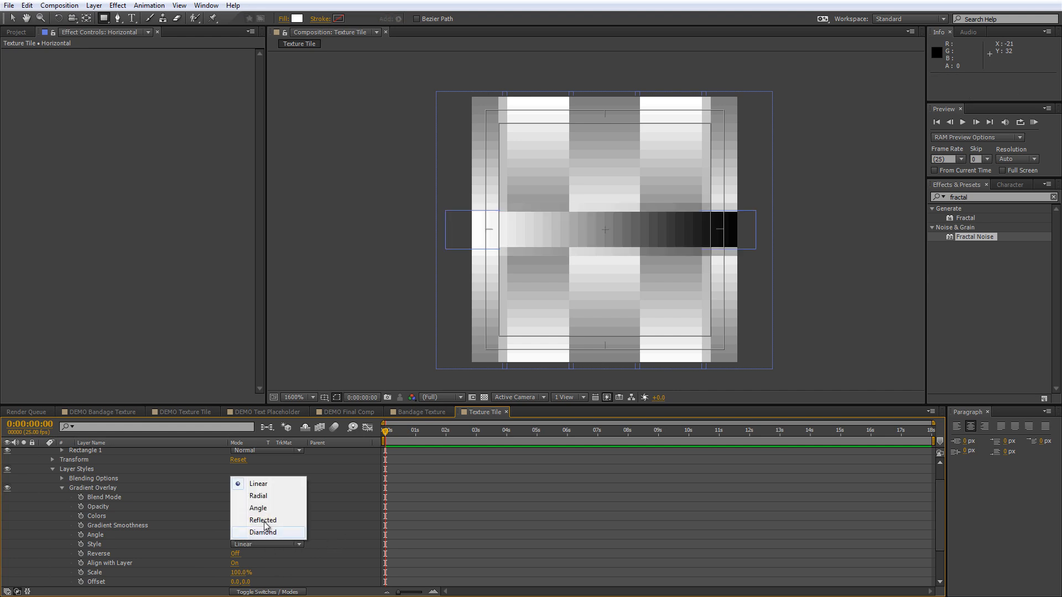
click(263, 520)
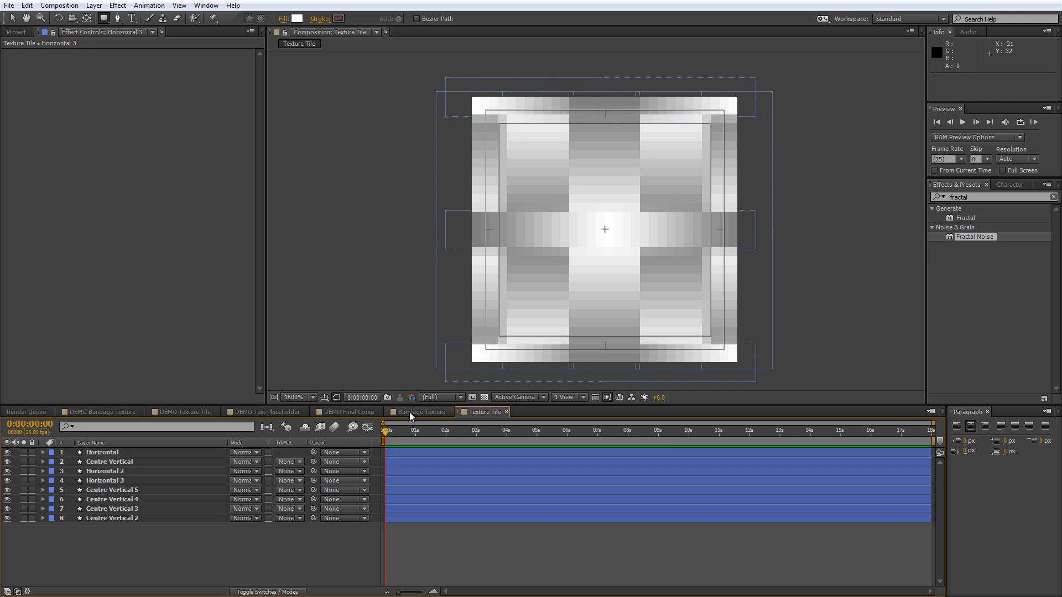
Nest Texture Tile in Bandage Texture at 50% scale and tile it frame-wide with CC RepeTile
click(418, 412)
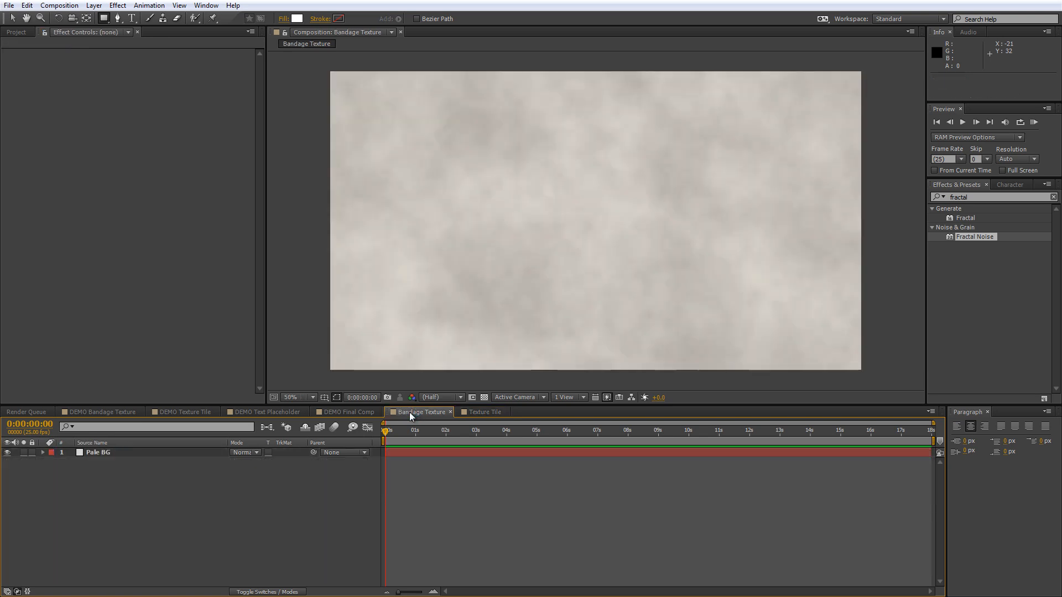
mouse_move(16, 39)
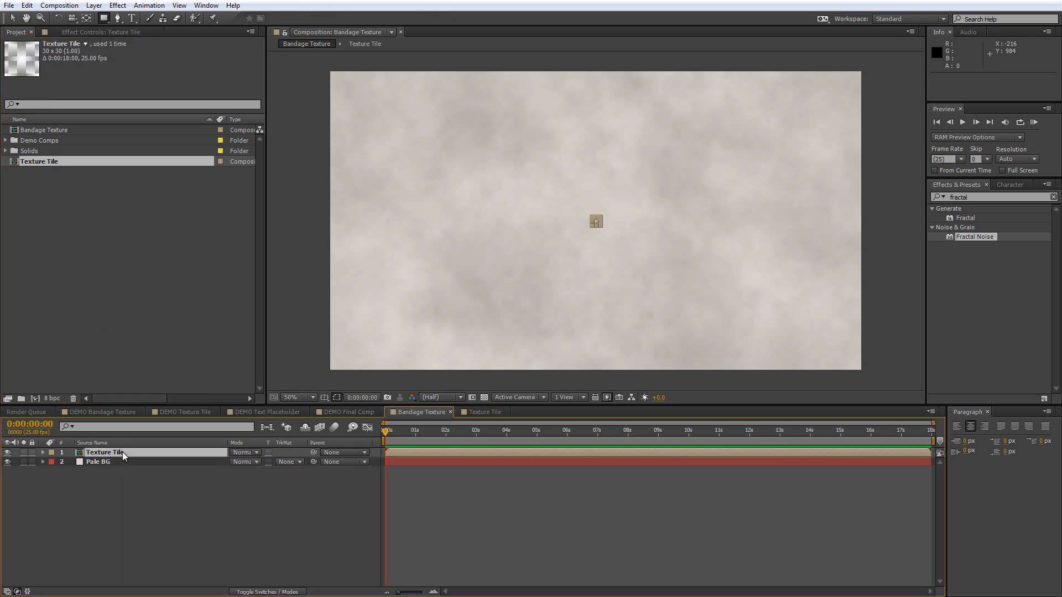
click(42, 452)
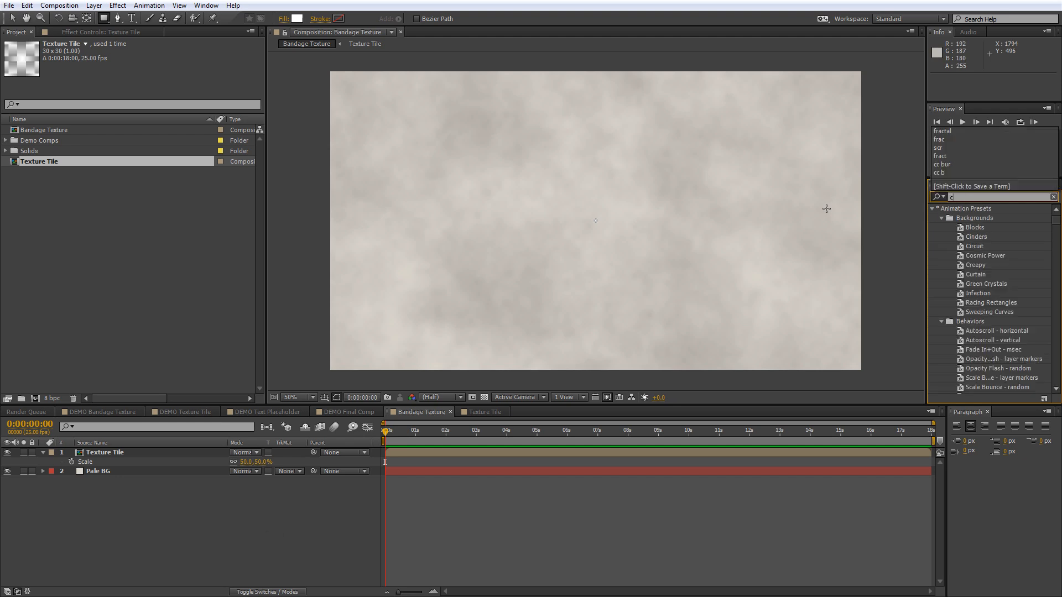
text(cc rep)
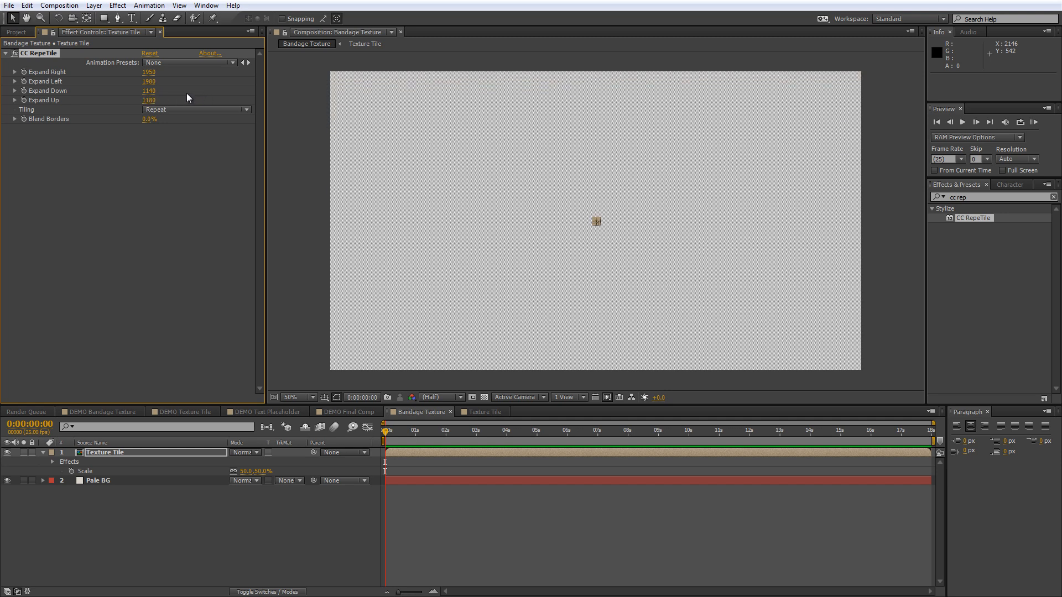
mouse_move(140, 239)
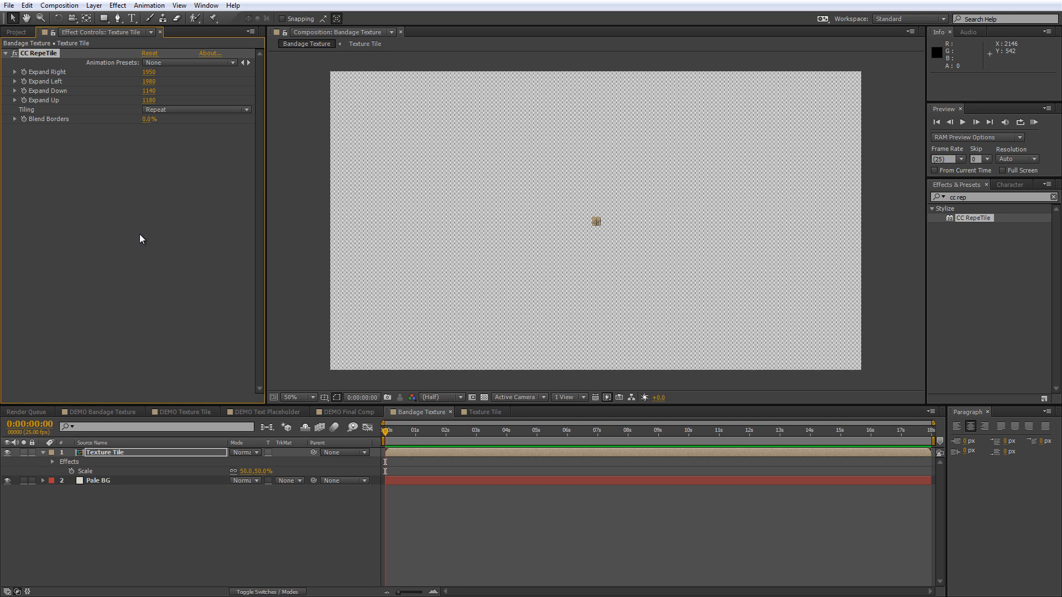
click(99, 480)
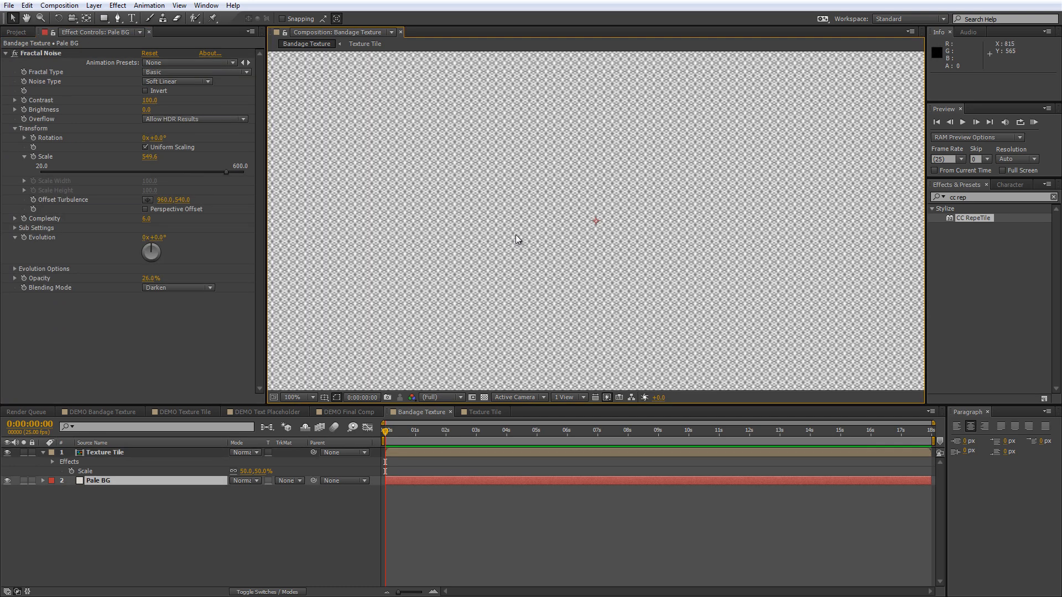
click(292, 398)
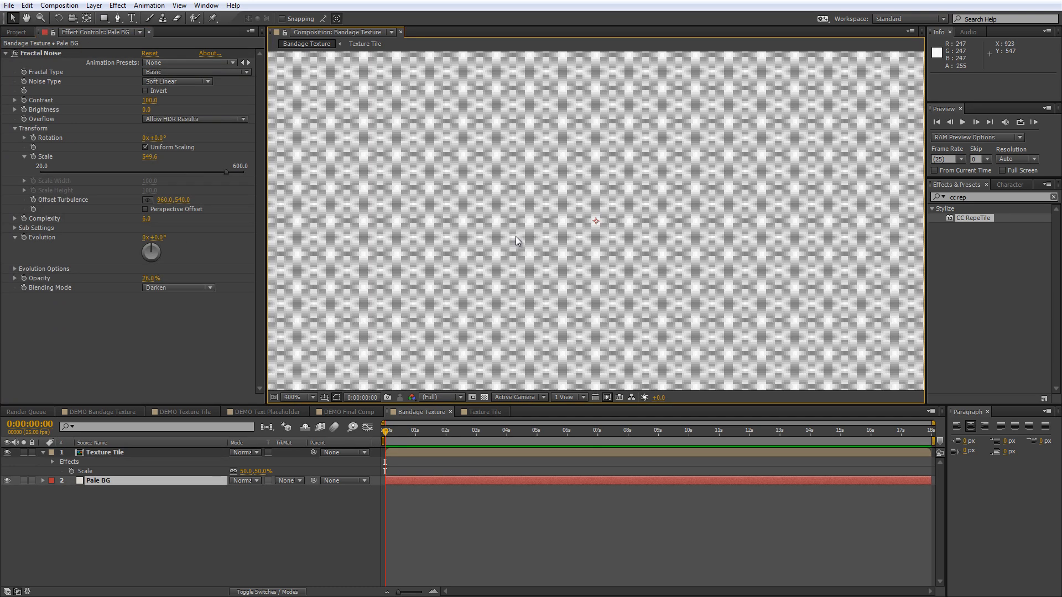
click(297, 398)
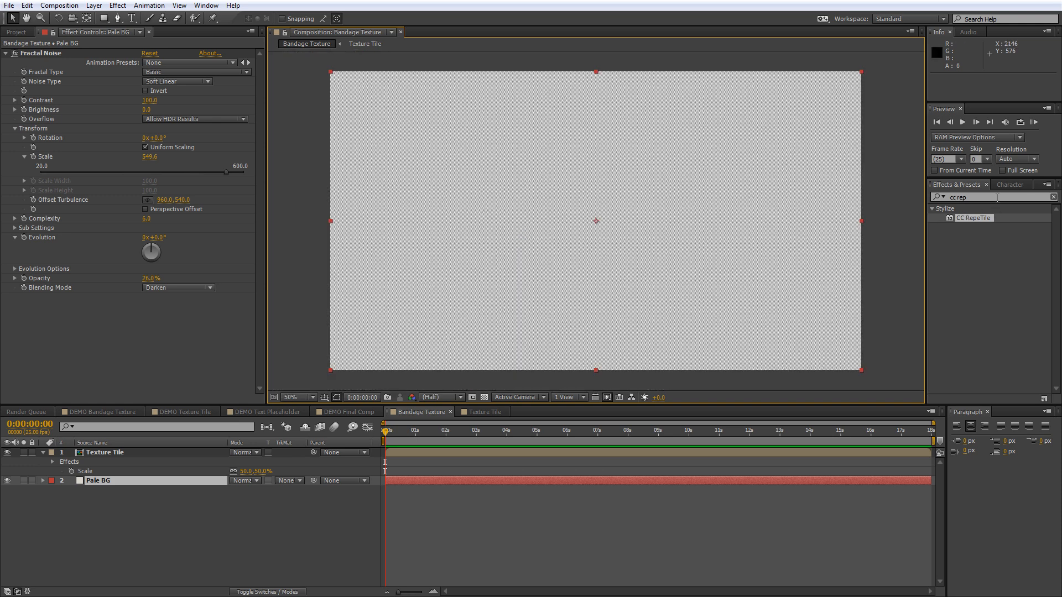
Set Turbulent Displace Amount 18, Size 120, and blend Texture Tile in Screen mode
text(turbule)
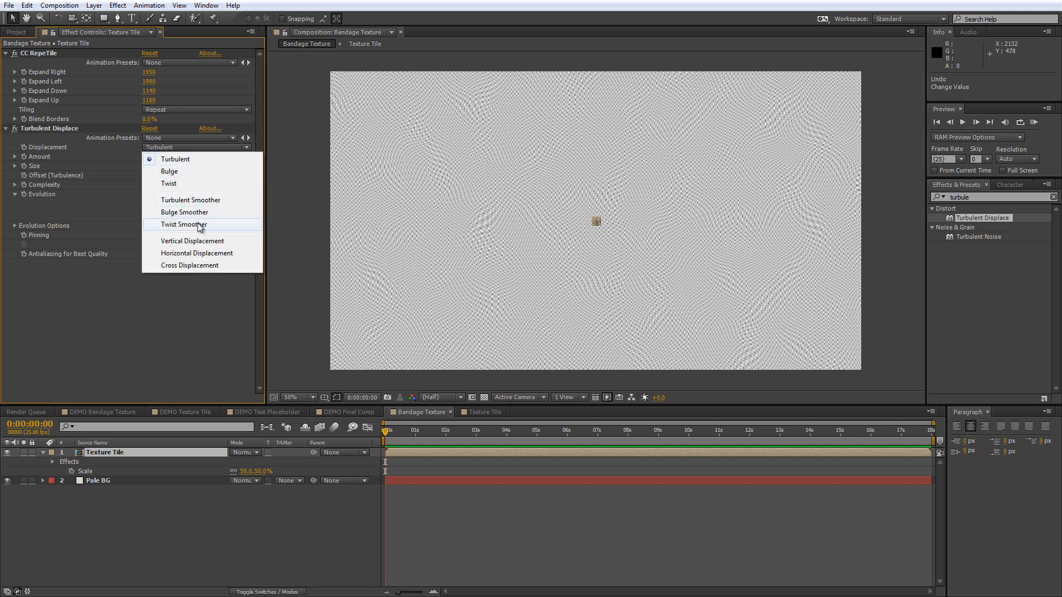
click(184, 225)
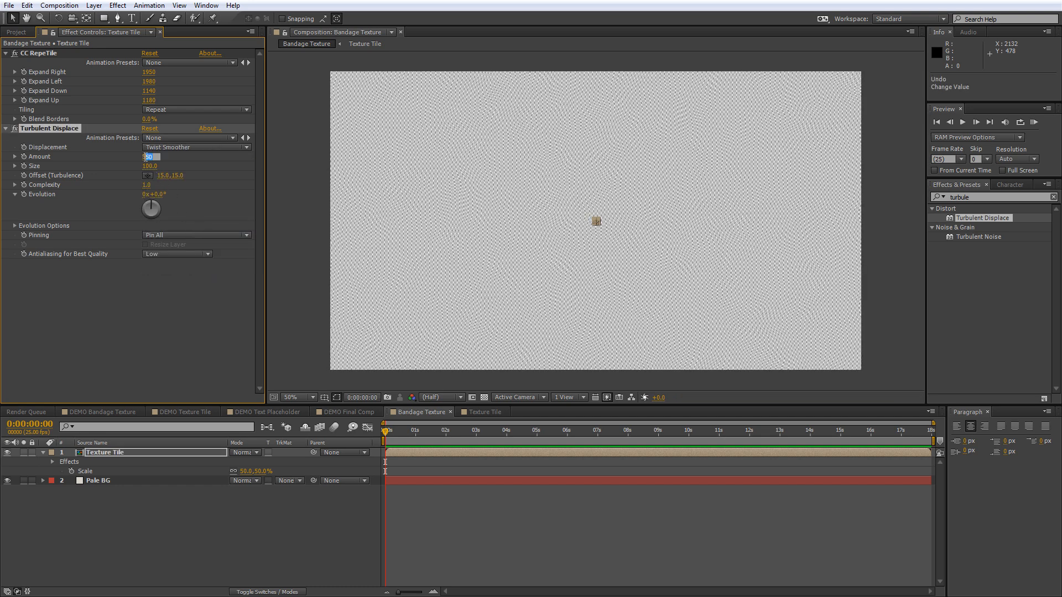
drag(147, 156, 140, 167)
text(120)
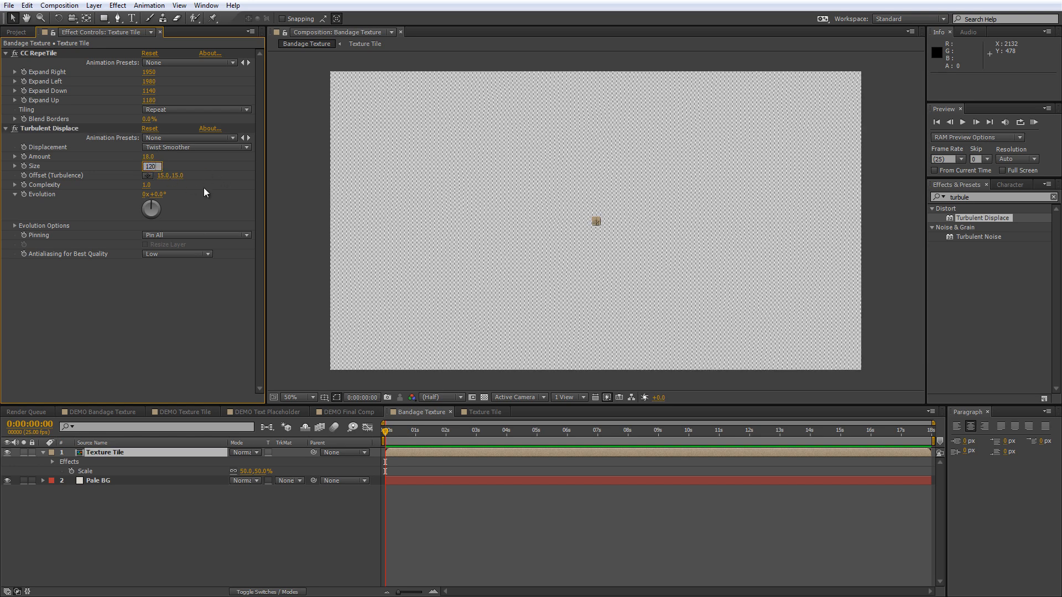
click(93, 6)
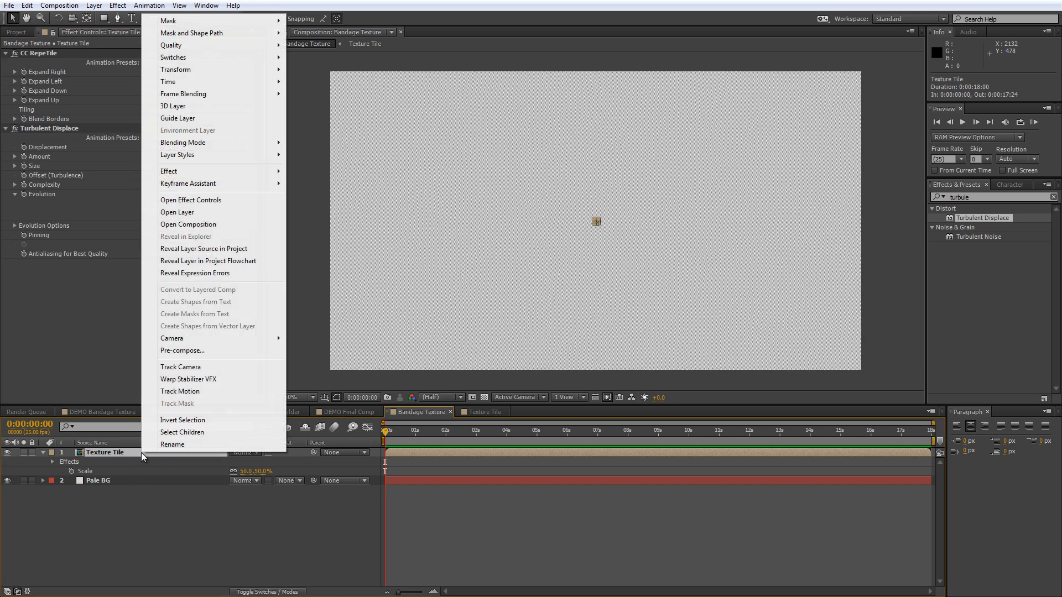
mouse_move(183, 143)
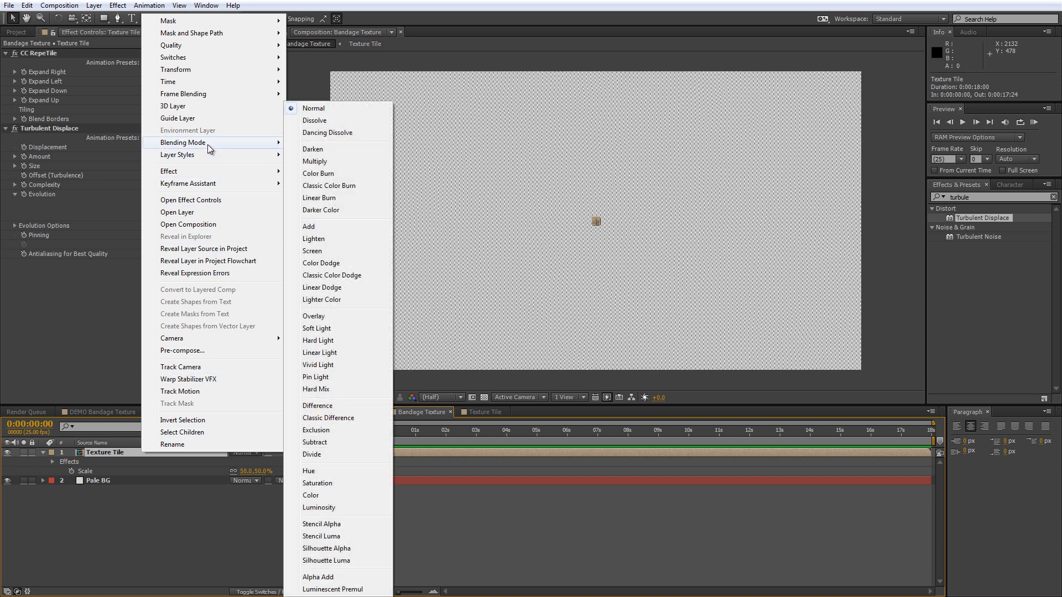
mouse_move(312, 149)
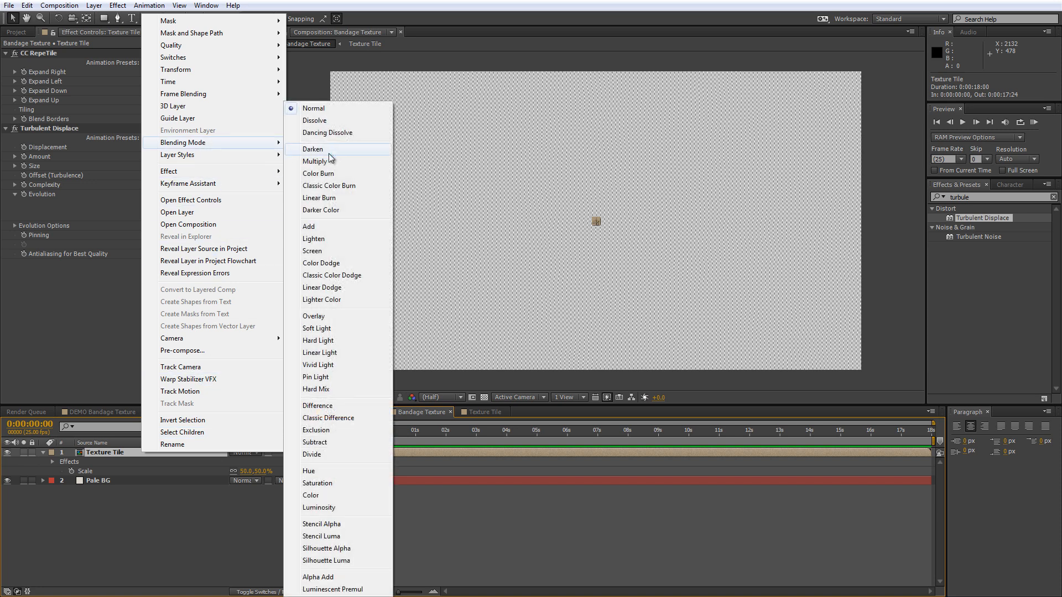
mouse_move(312, 251)
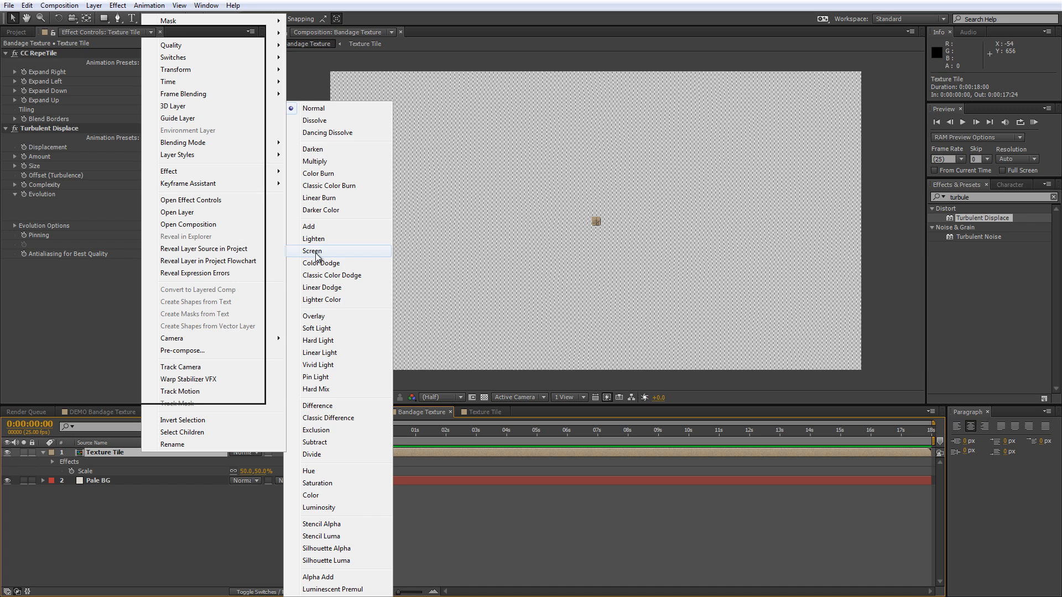
click(312, 251)
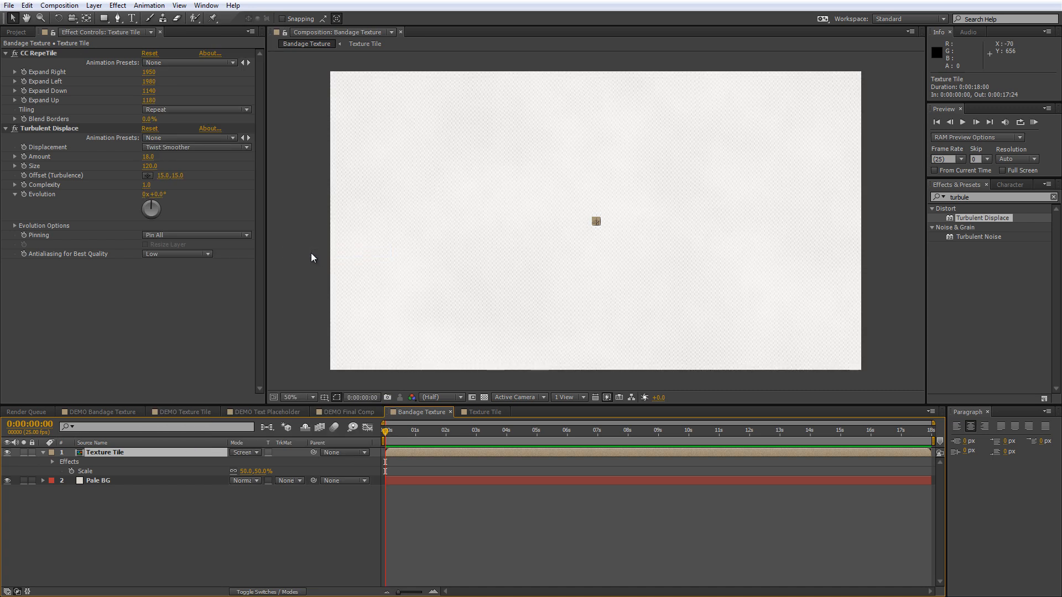
mouse_move(320, 288)
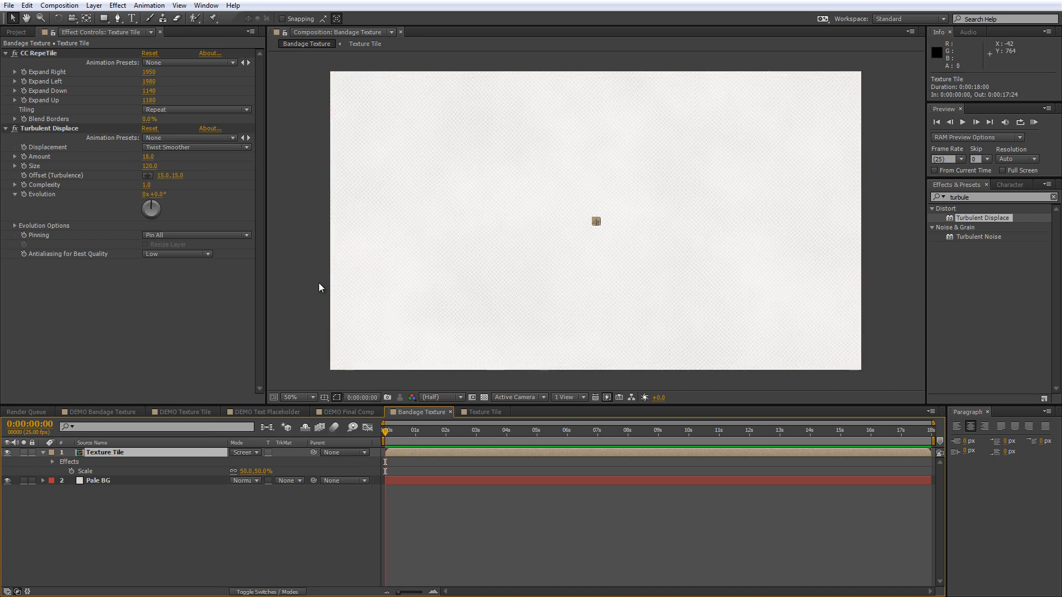
Create a new HDTV 1080 25 composition named 'Text Placeholder' after inspecting the tiled texture
click(291, 397)
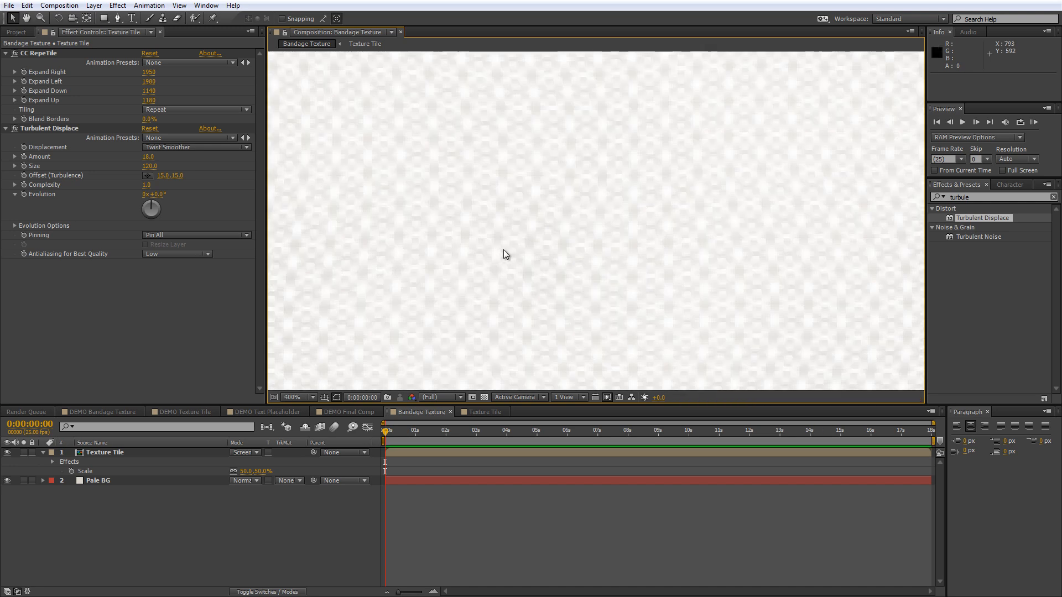
click(292, 397)
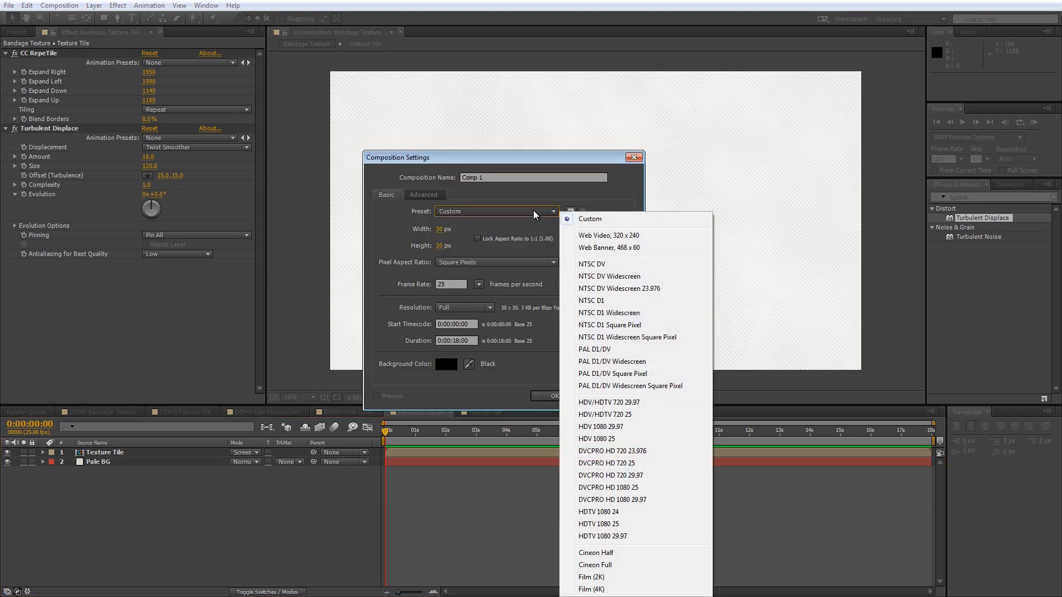
mouse_move(619, 523)
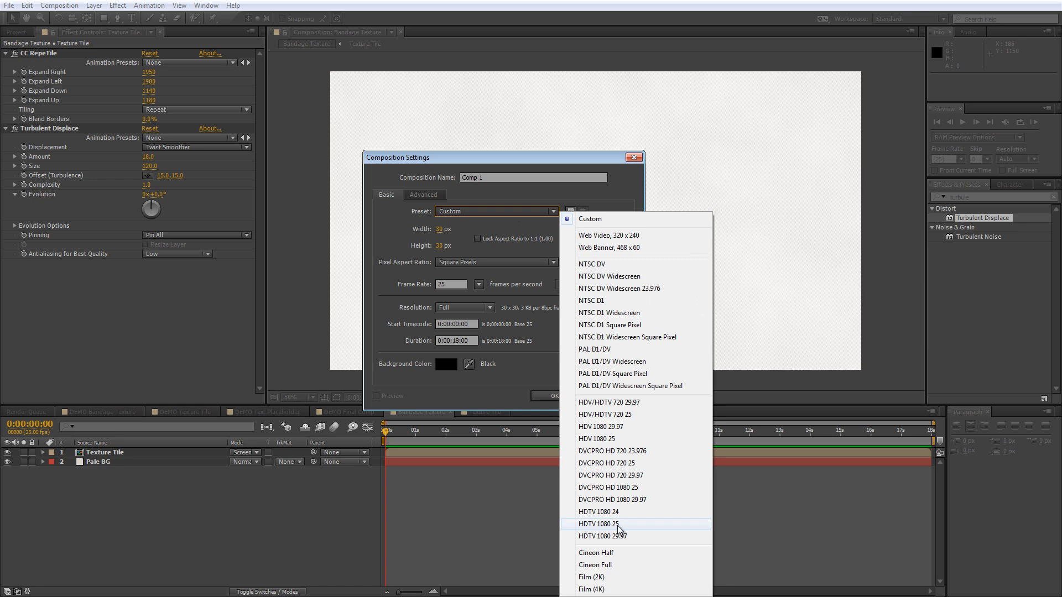
click(599, 523)
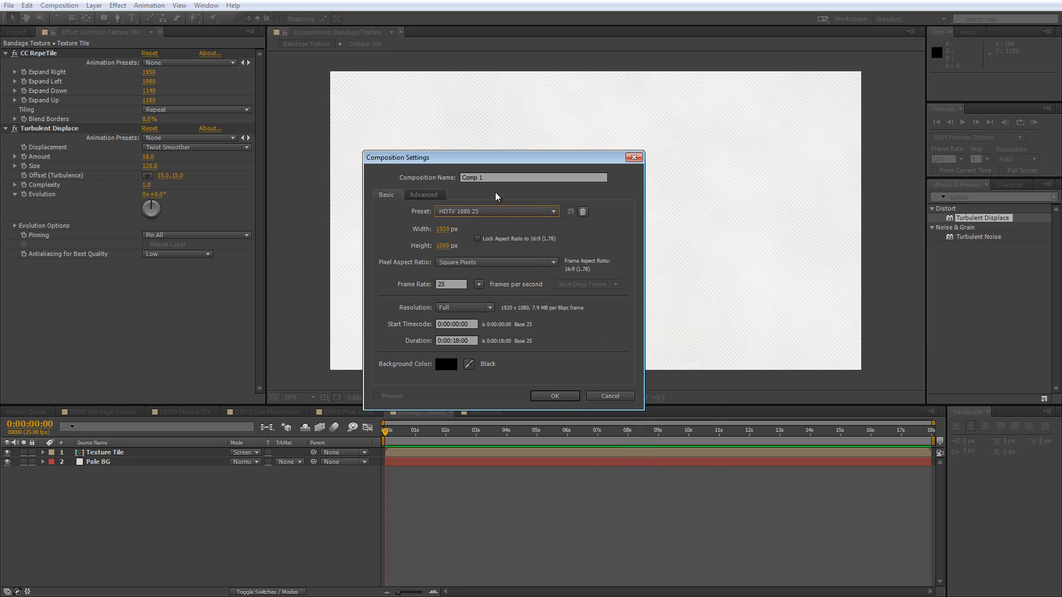
text(Text Placeholder)
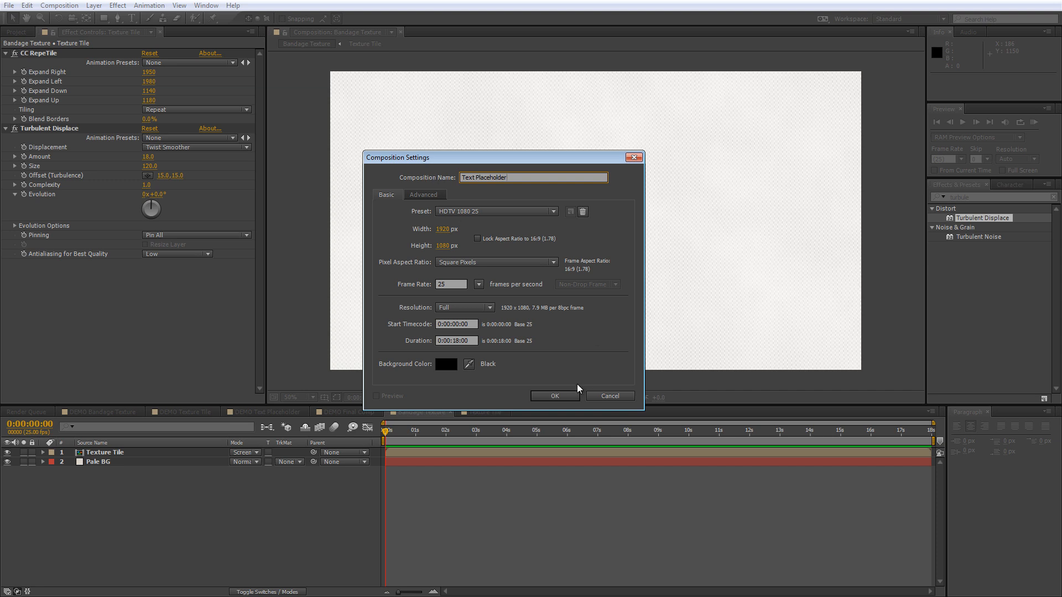
click(553, 396)
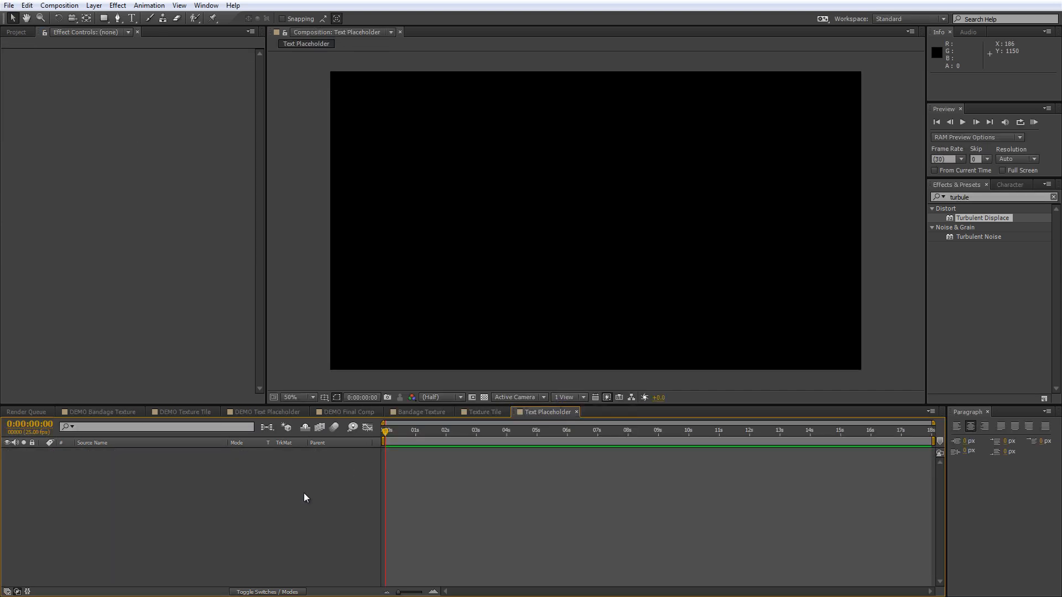
Start a white Impact text layer at the comp centre reading 'BLEED OUT' on two lines
click(131, 18)
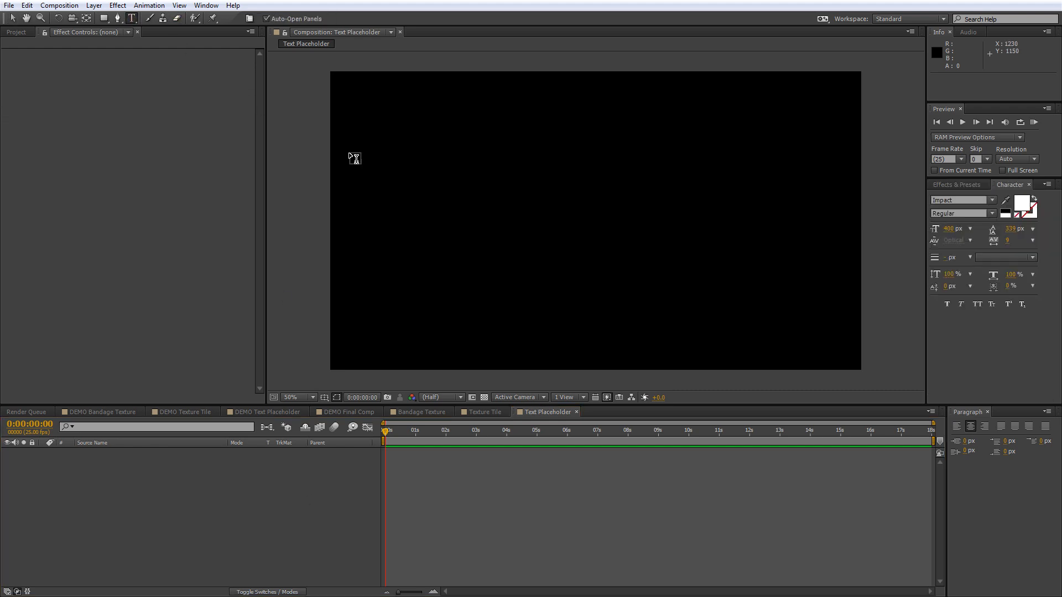
click(571, 186)
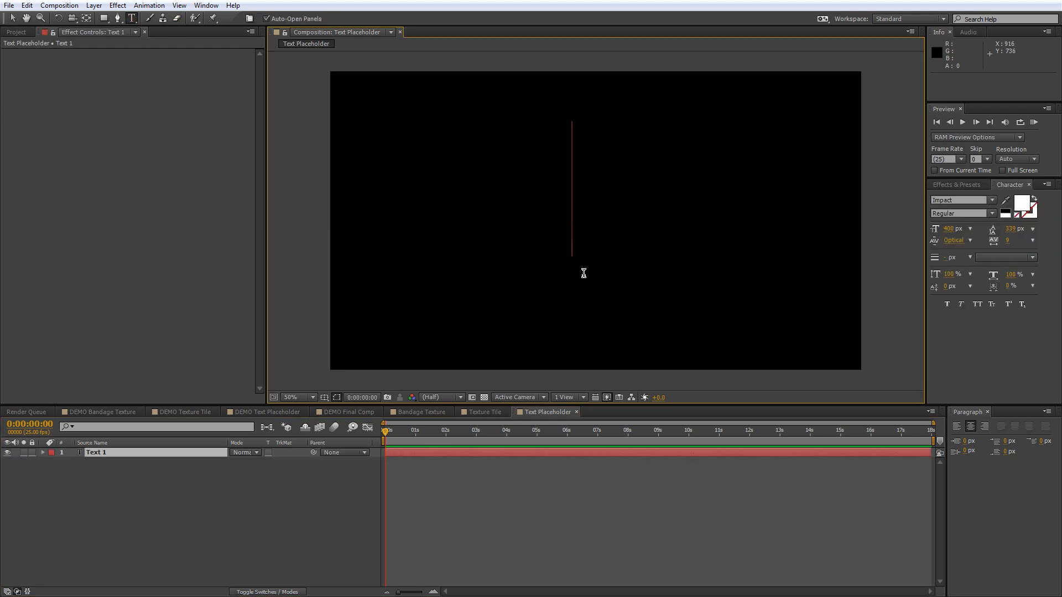
text(BLEED)
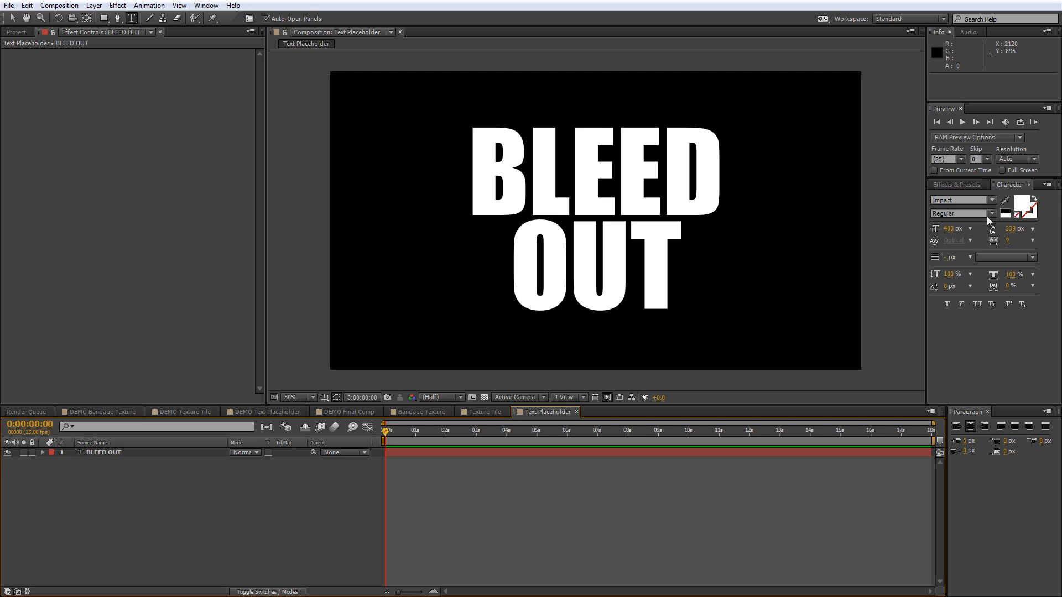
mouse_move(956, 232)
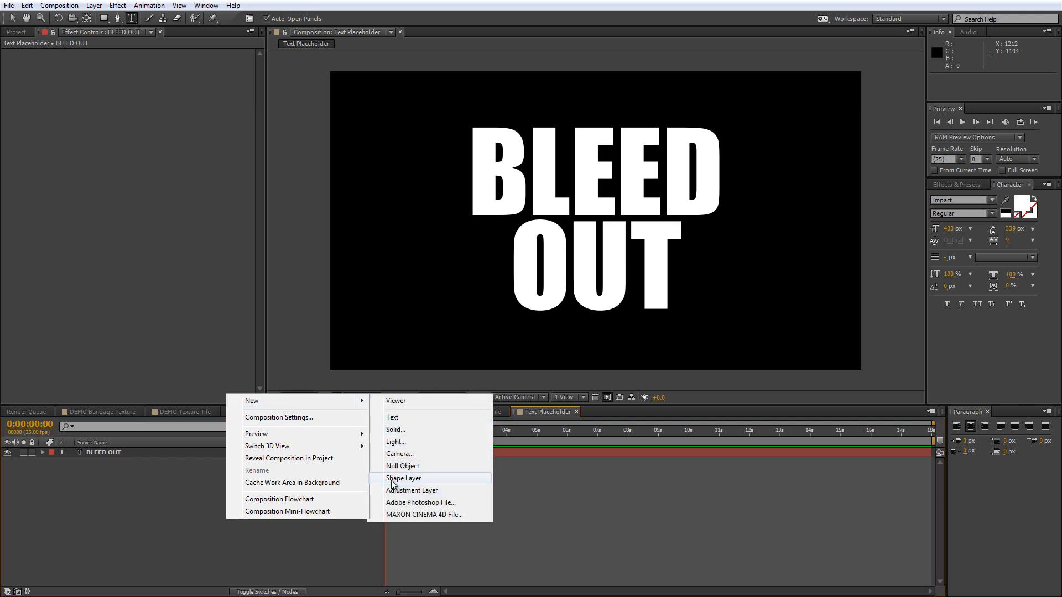
Add a new empty Shape Layer 1 above the BLEED OUT text layer
click(403, 478)
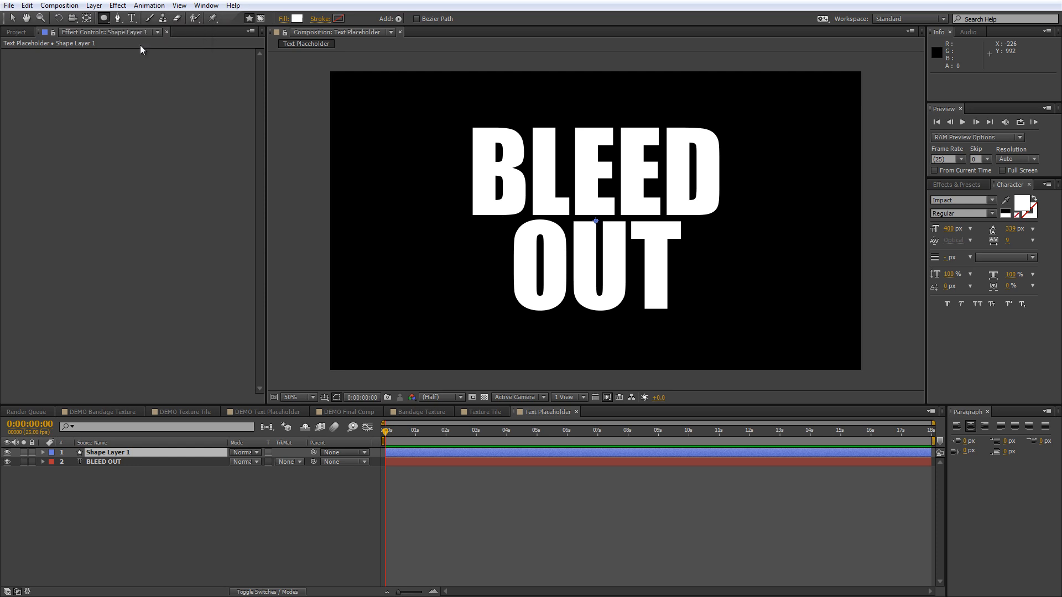
mouse_move(697, 316)
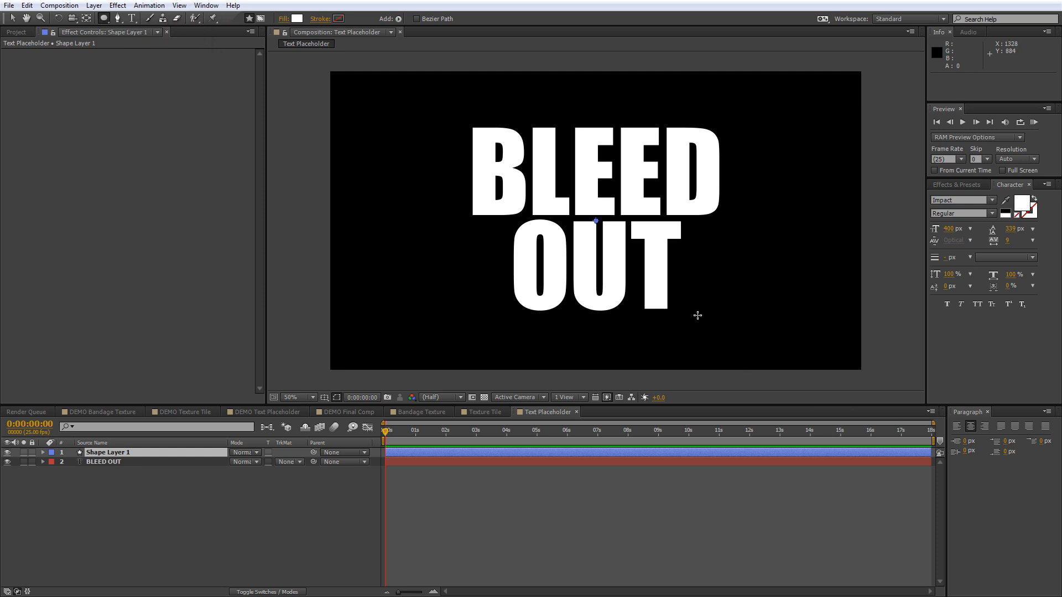
mouse_move(710, 271)
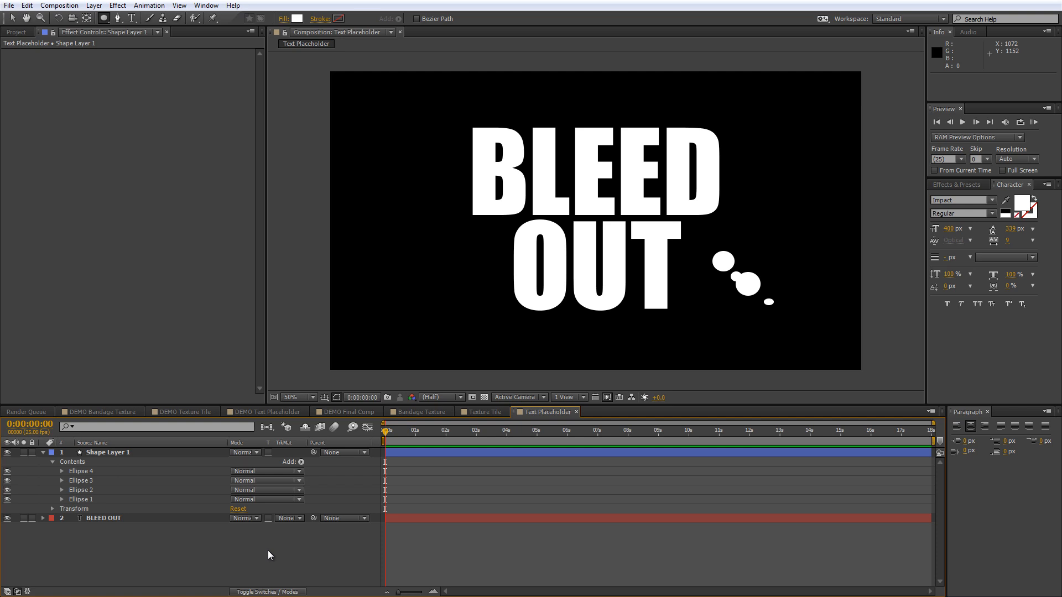
Reveal Ellipse 1's transform and keyframe its Opacity to 0% at 0:00:02:24
click(108, 453)
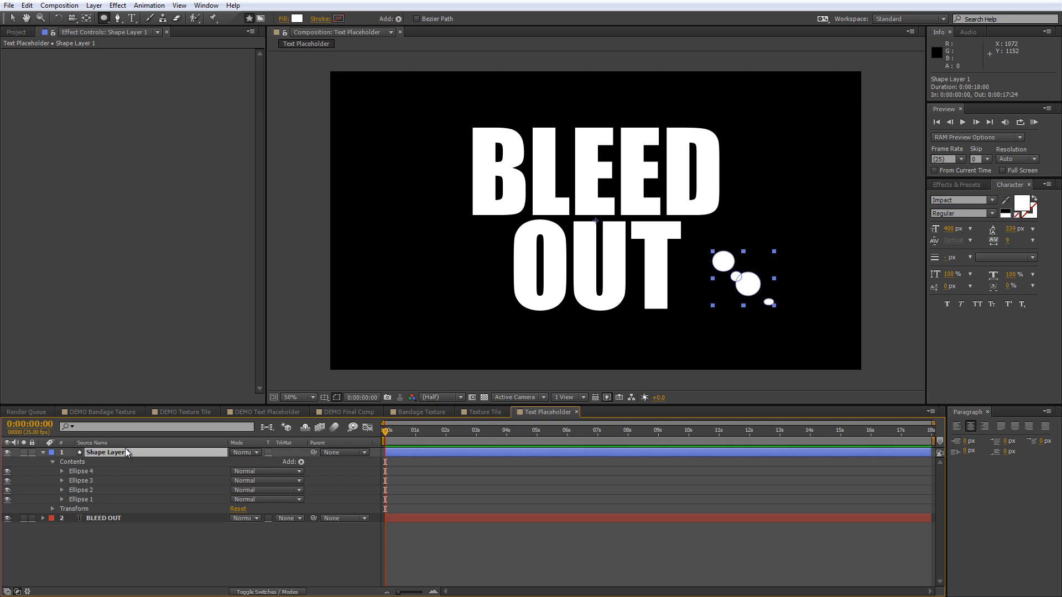
click(63, 499)
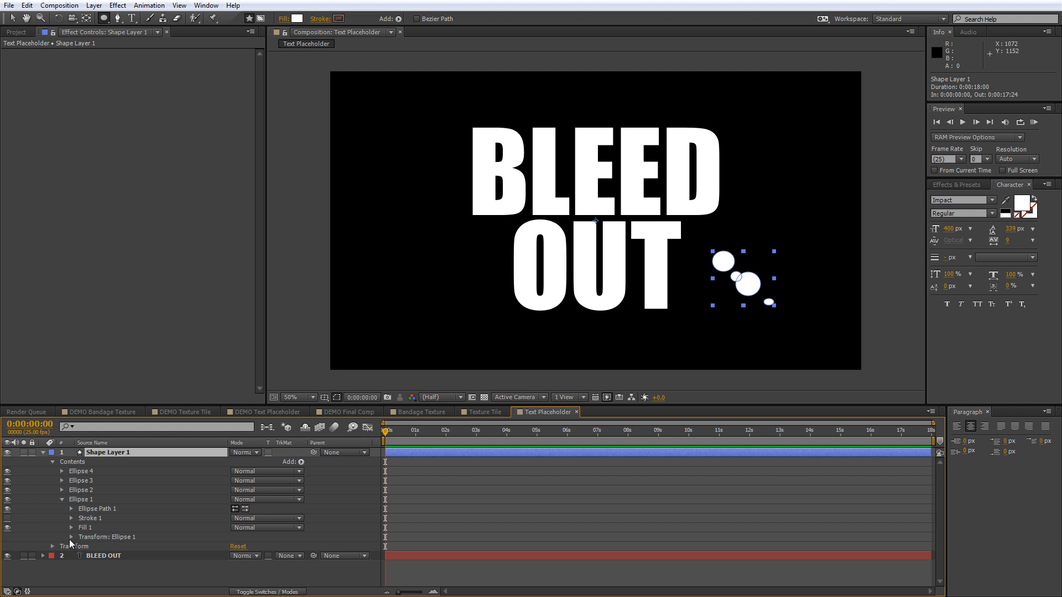
click(71, 497)
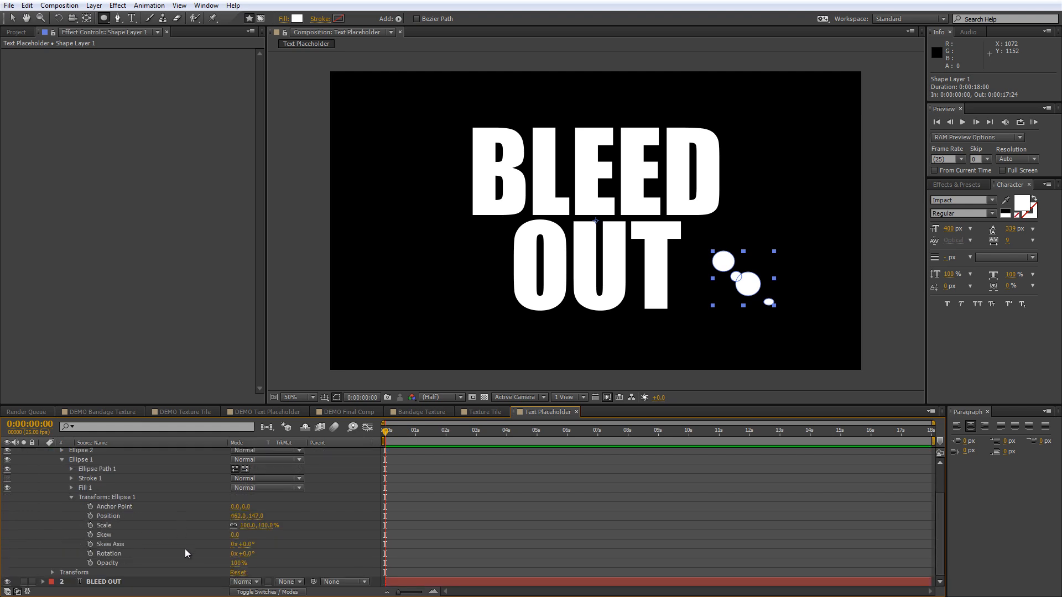
mouse_move(194, 569)
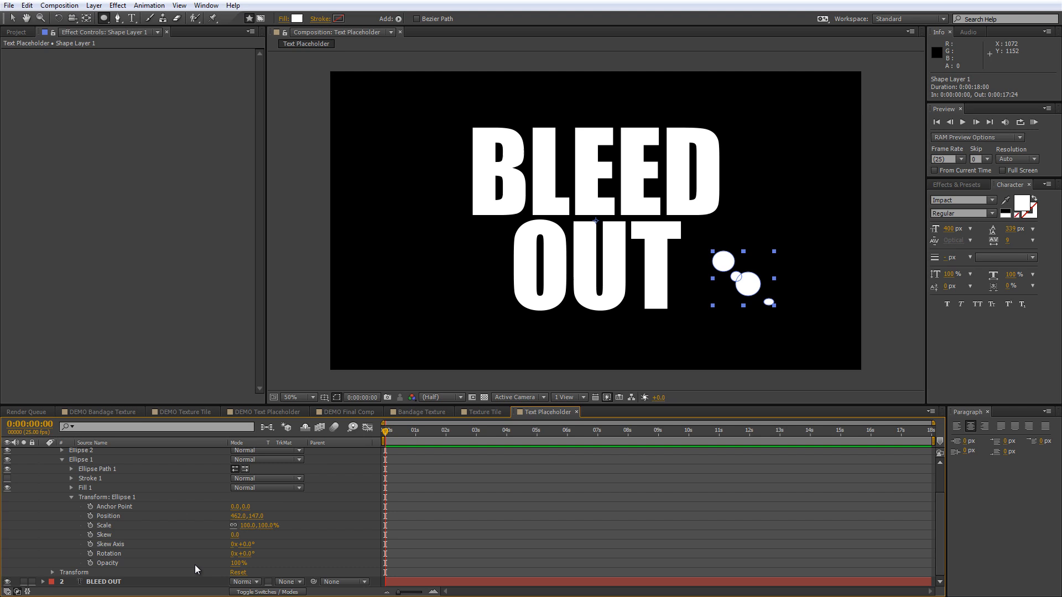
mouse_move(54, 576)
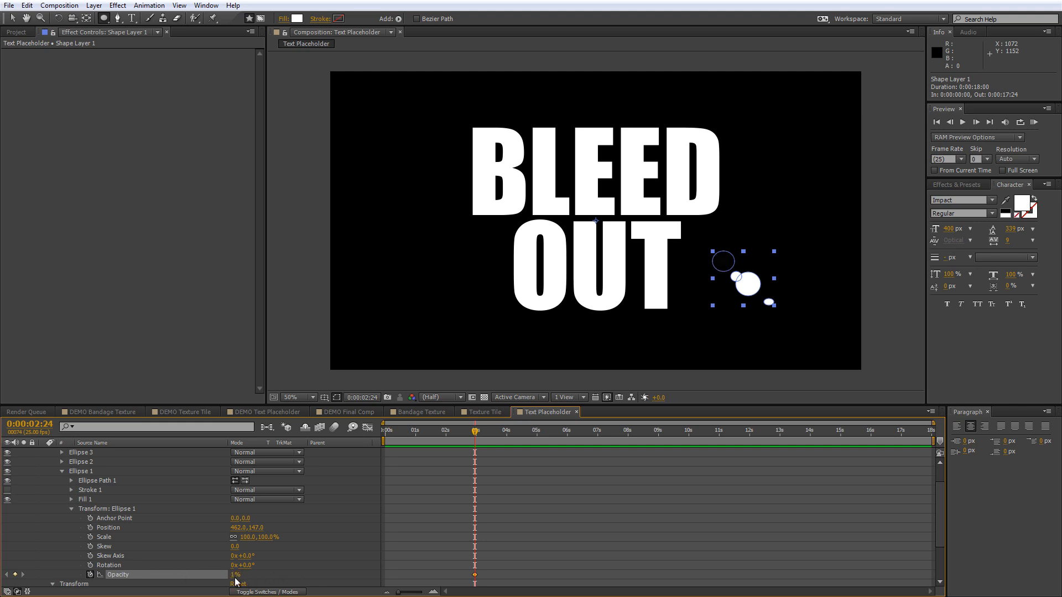
click(235, 574)
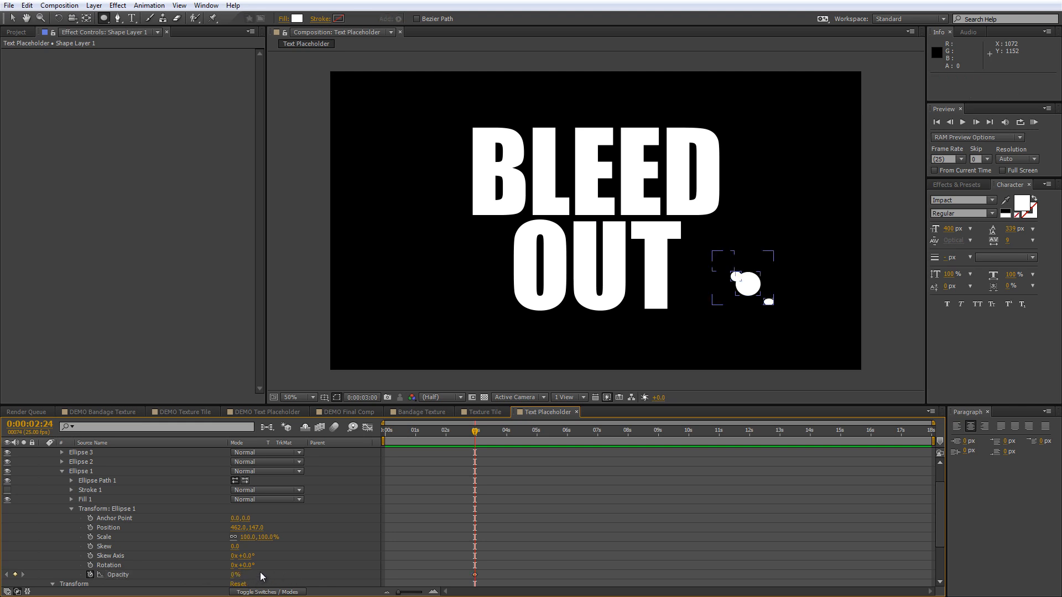